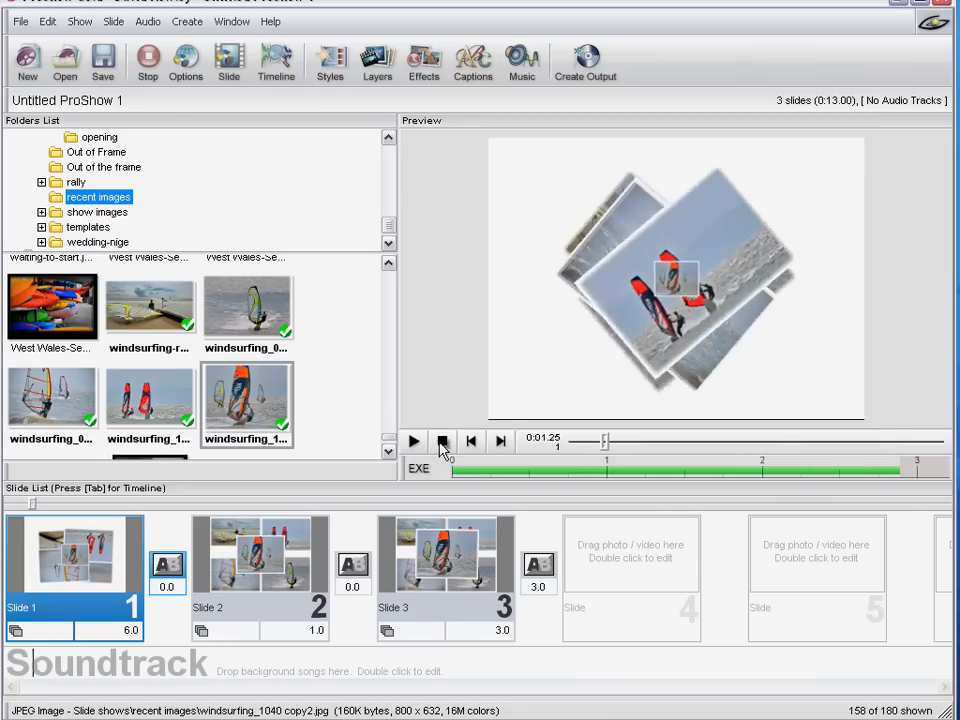
- Play slide 1's twisting photo montage in the preview, then stop it
{"action": "left_click", "coordinate": [413, 441]}
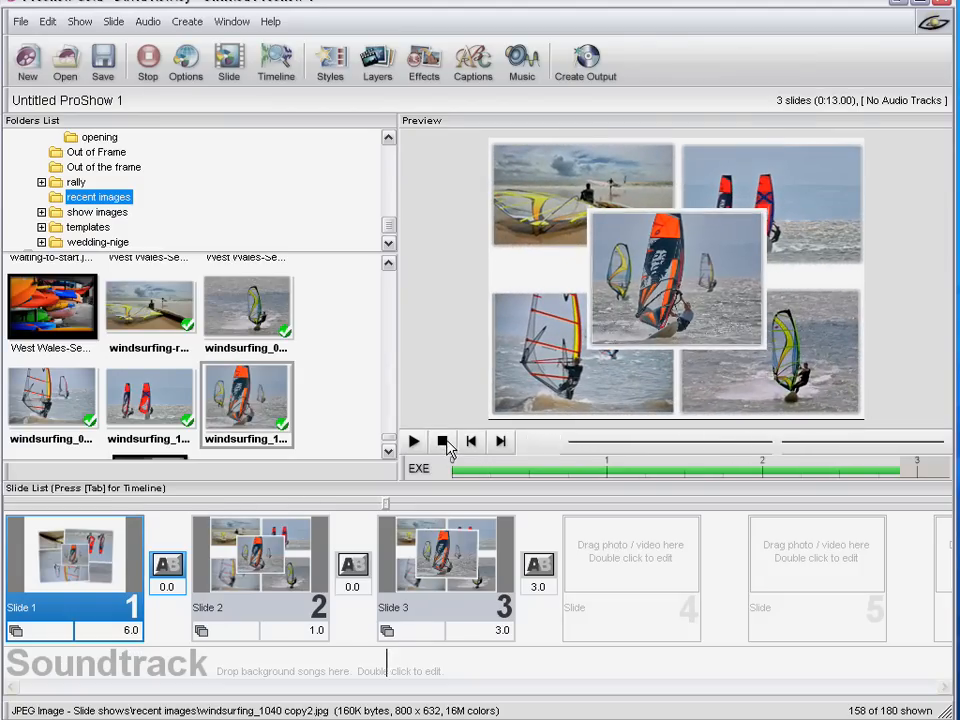
{"action": "left_click", "coordinate": [413, 441]}
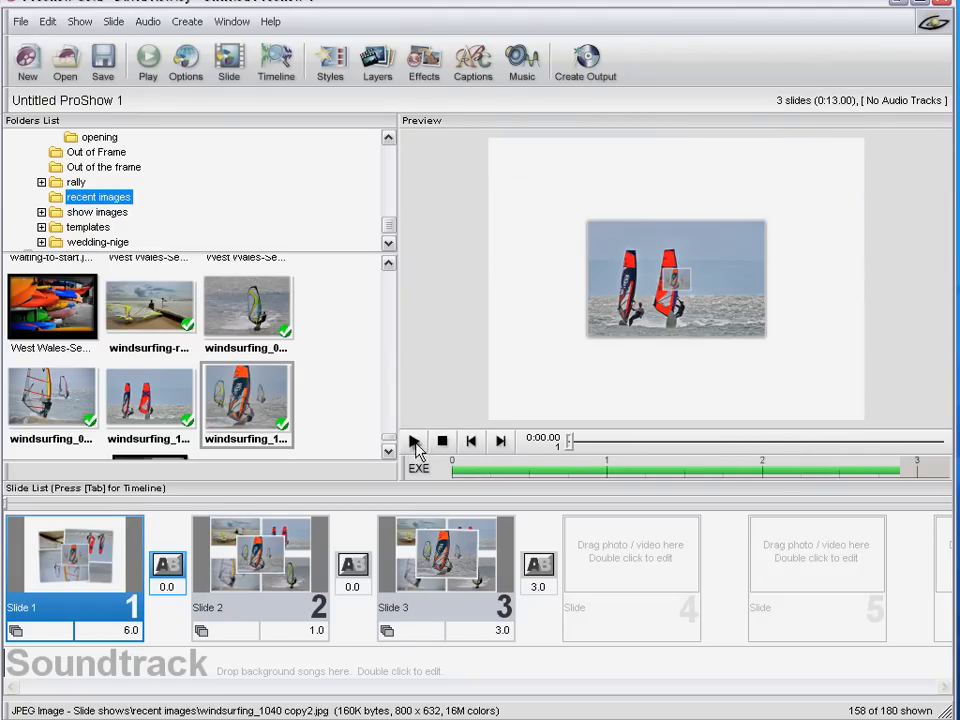
{"action": "mouse_move", "coordinate": [349, 462]}
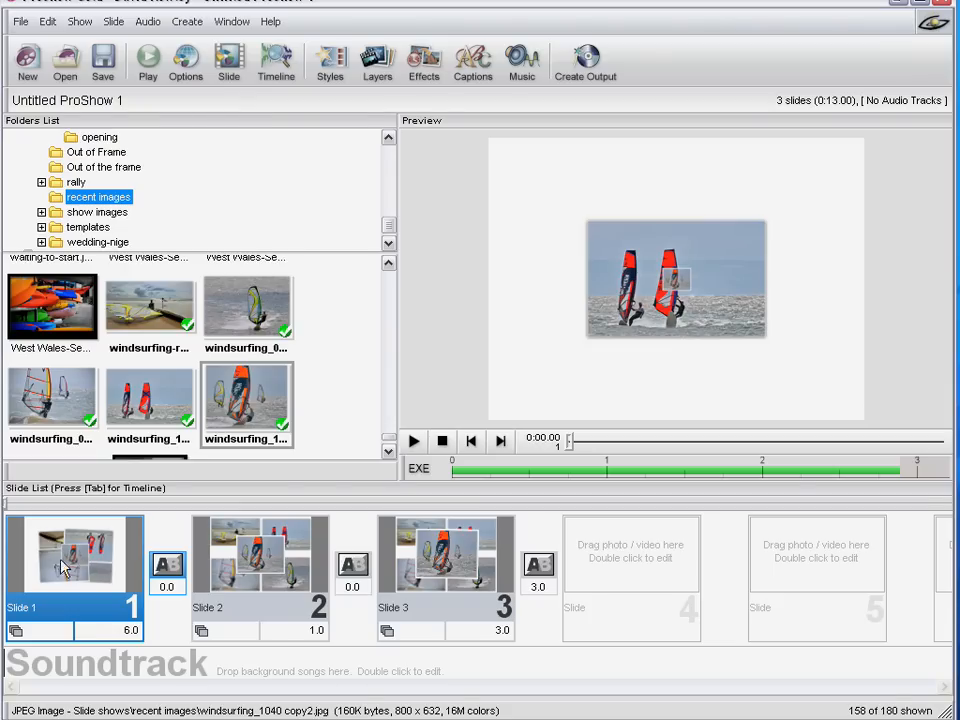
{"action": "mouse_move", "coordinate": [88, 555]}
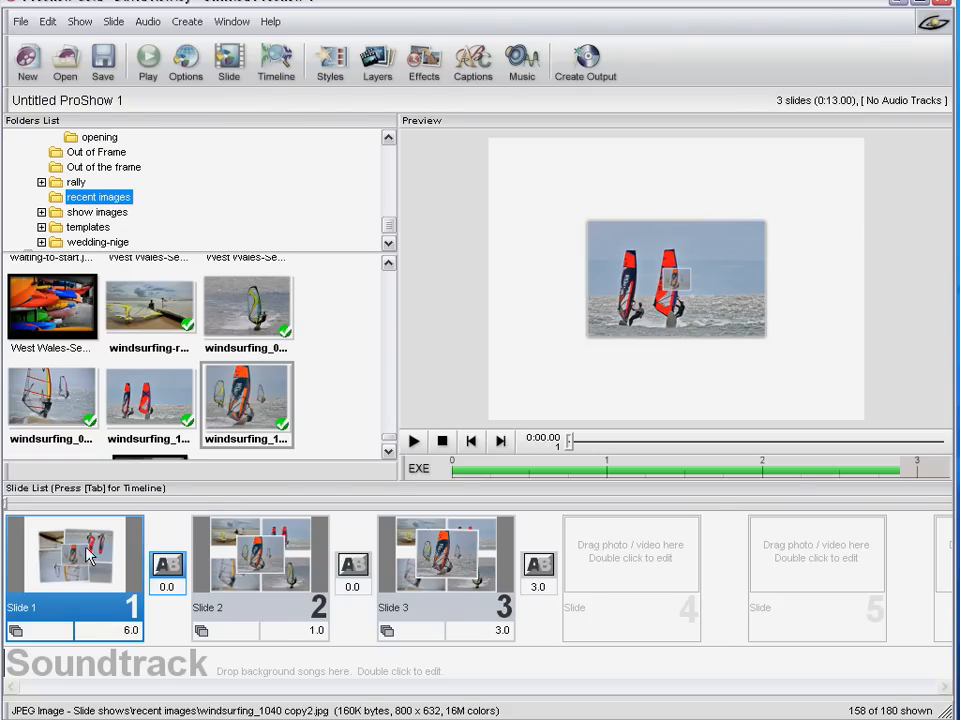
{"action": "mouse_move", "coordinate": [78, 560]}
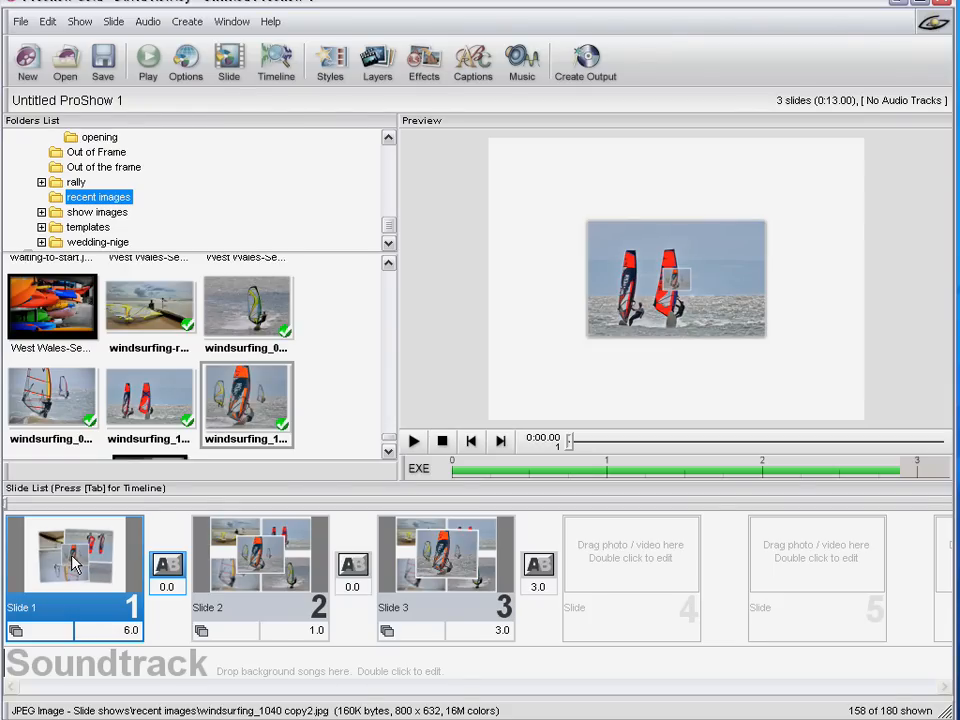
- Open slide 1's Slide Styles and scroll through styles from All Categories
{"action": "double_click", "coordinate": [75, 555]}
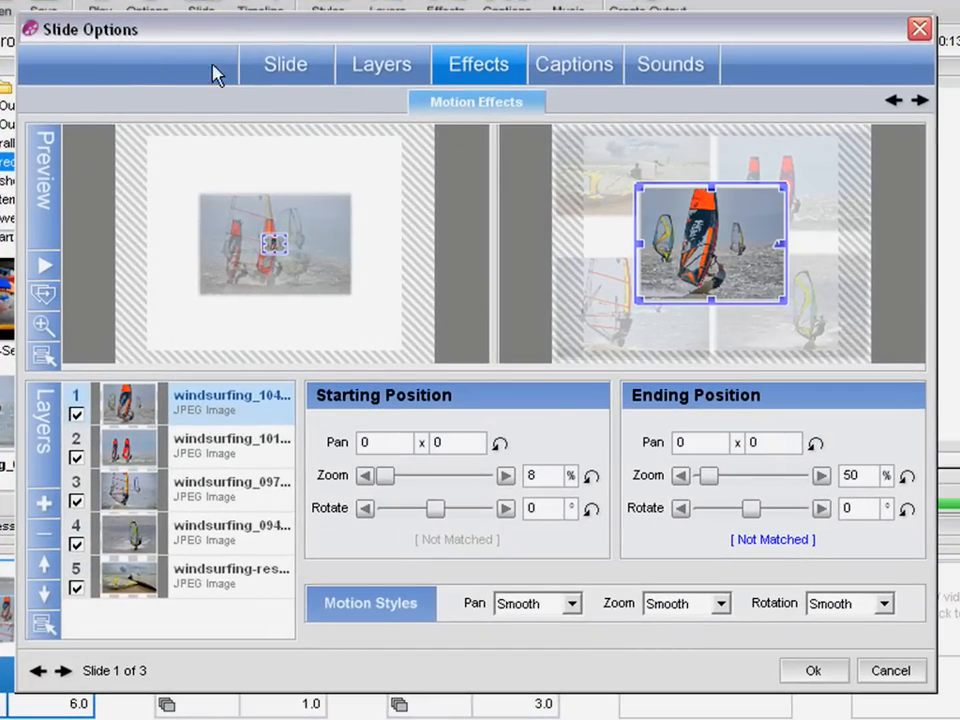
{"action": "left_click", "coordinate": [285, 64]}
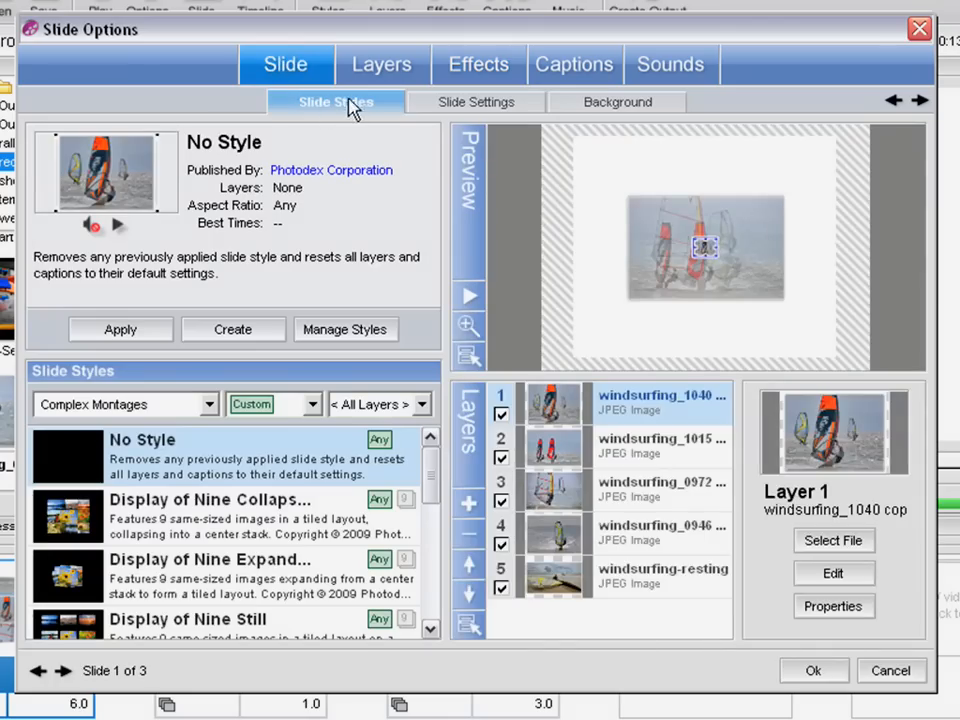
{"action": "mouse_move", "coordinate": [337, 107]}
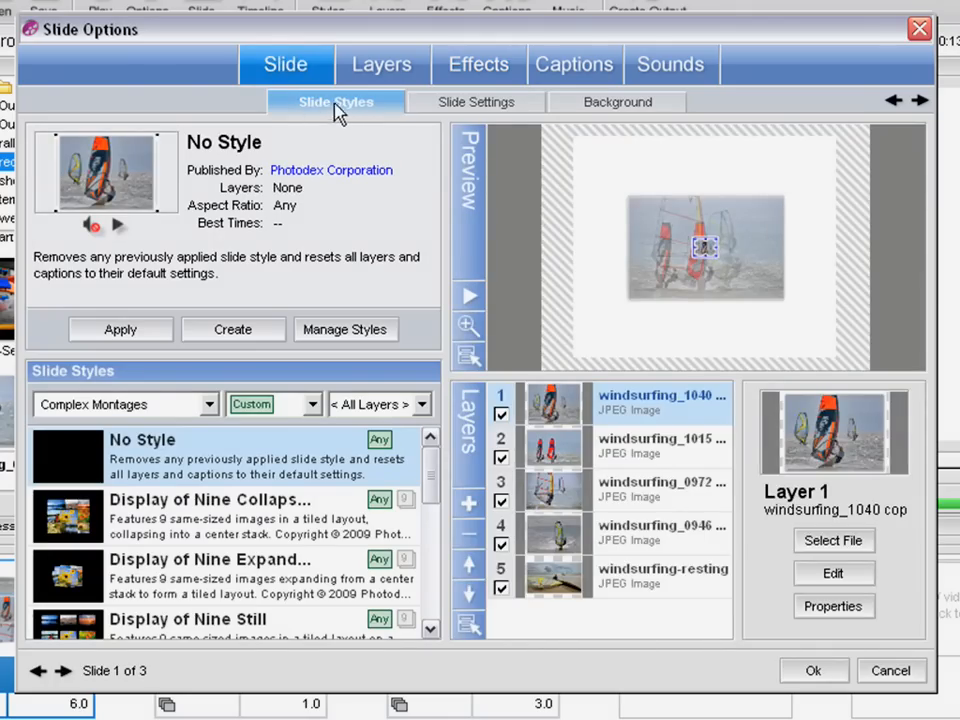
{"action": "mouse_move", "coordinate": [355, 400]}
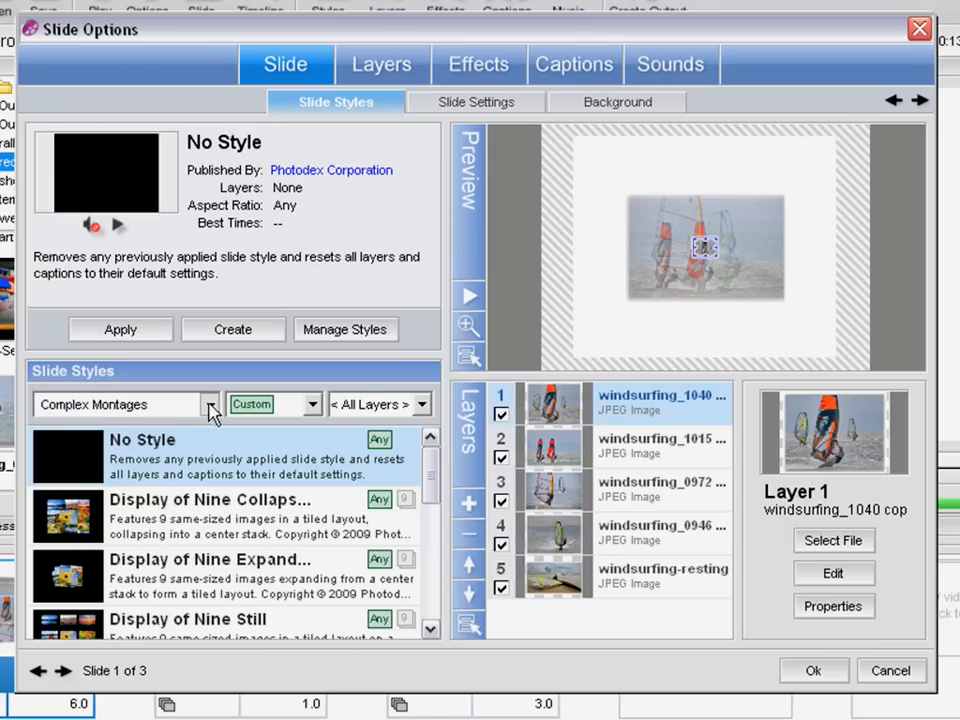
{"action": "left_click", "coordinate": [209, 404]}
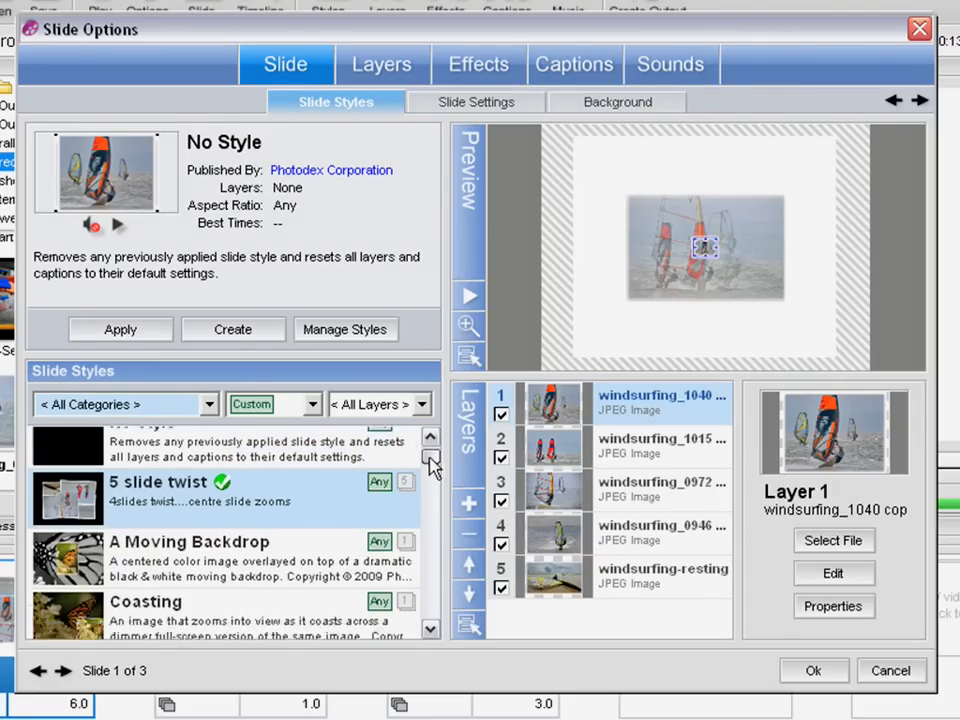
{"action": "scroll", "scroll_direction": "down", "scroll_amount": 3}
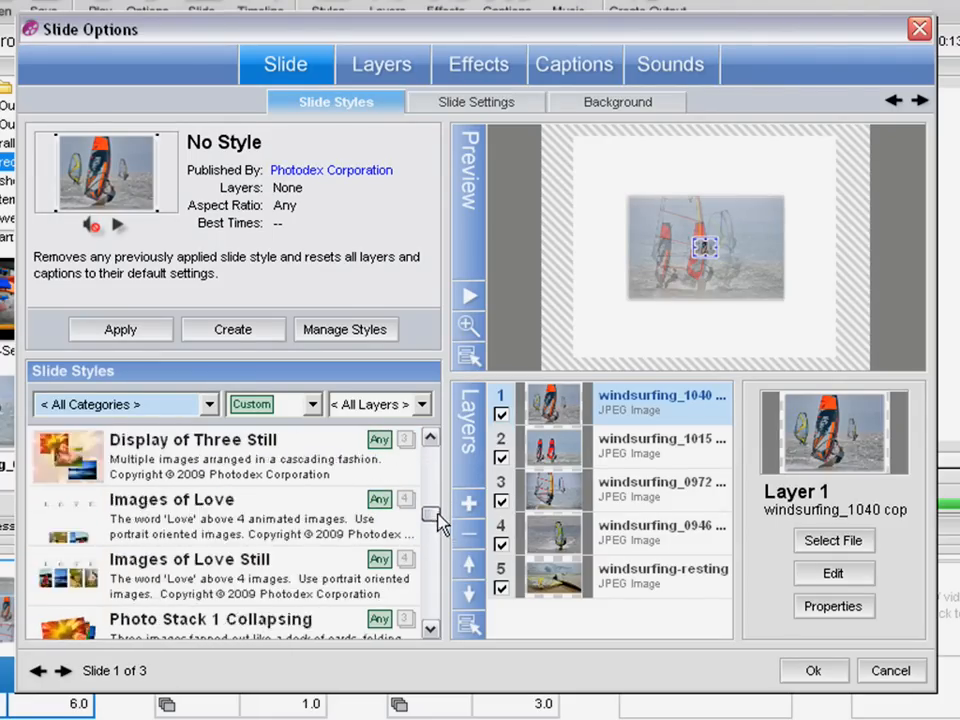
- Try Basic Montages, ratio and layer filters, ending on All Categories, Ratios and Layers
{"action": "left_click", "coordinate": [120, 404]}
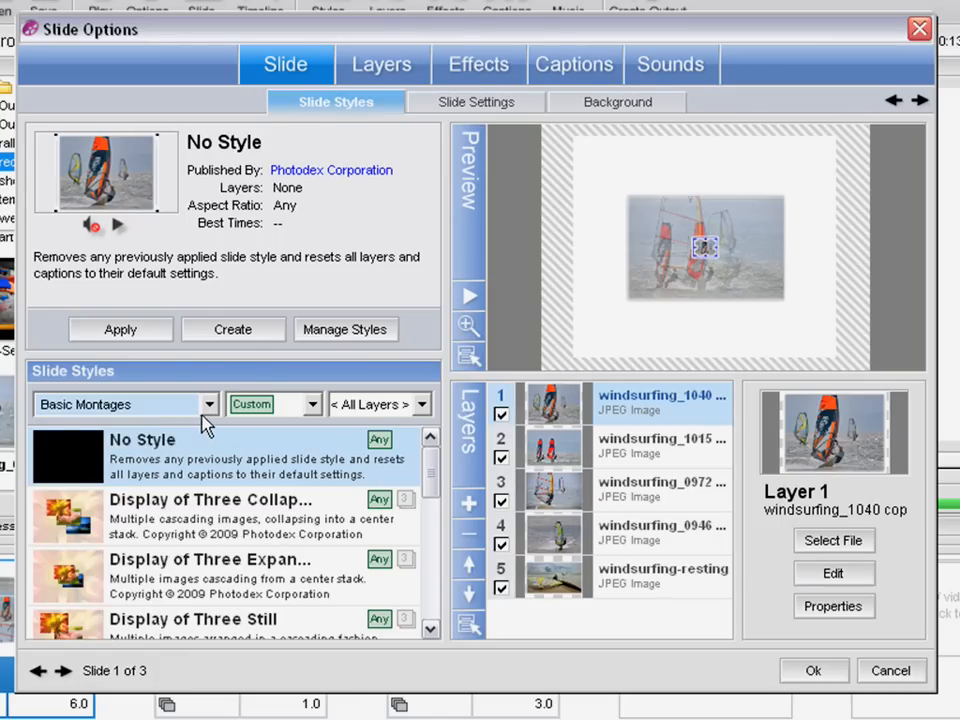
{"action": "mouse_move", "coordinate": [300, 442]}
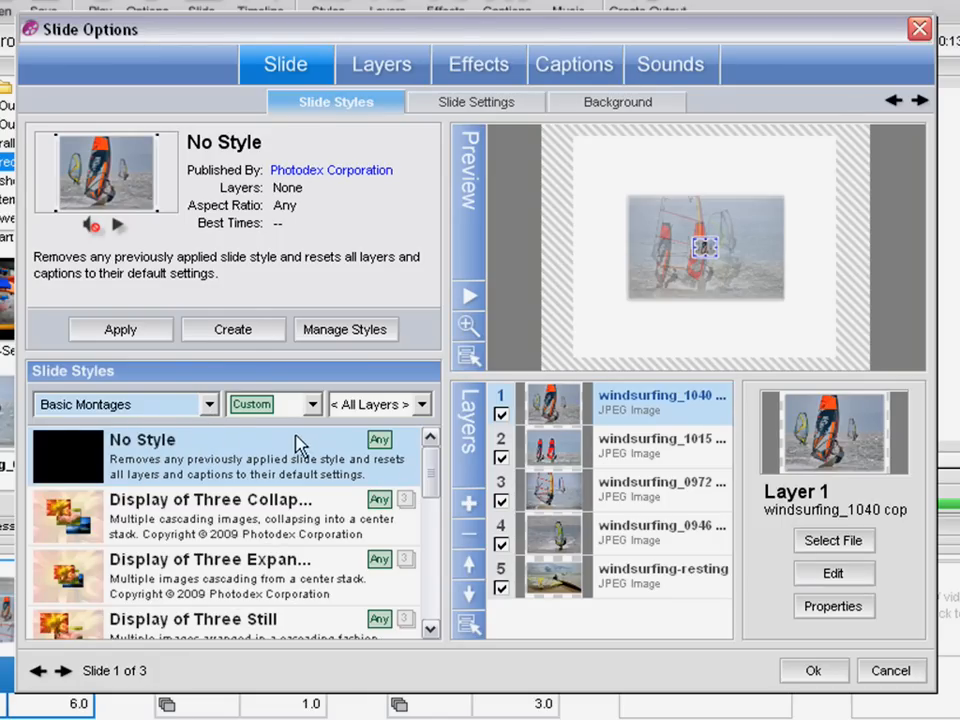
{"action": "left_click", "coordinate": [313, 404]}
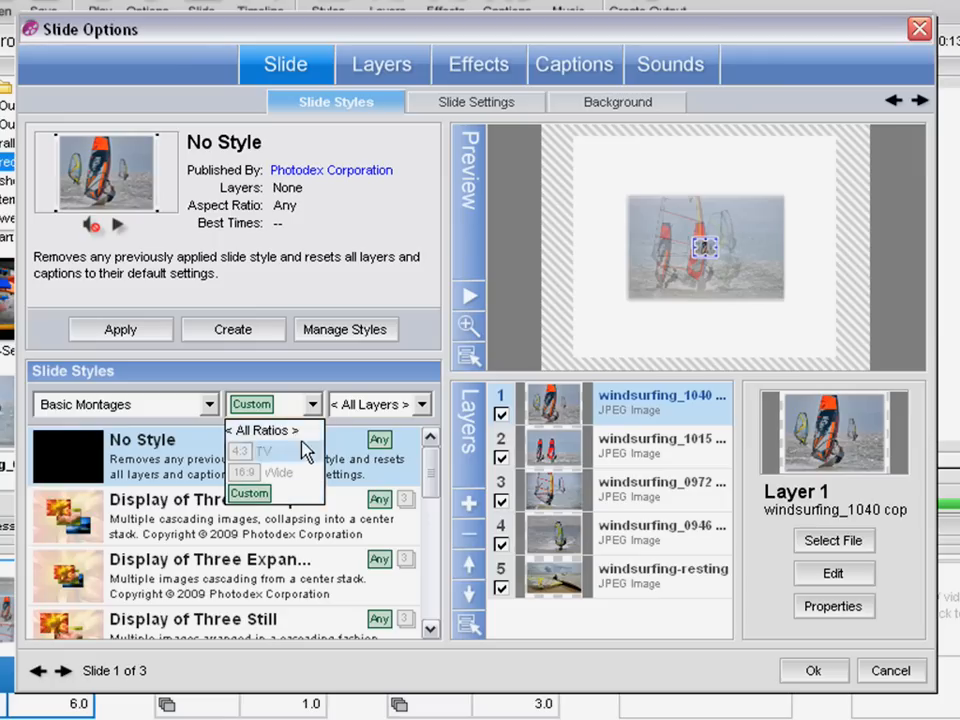
{"action": "left_click", "coordinate": [262, 430]}
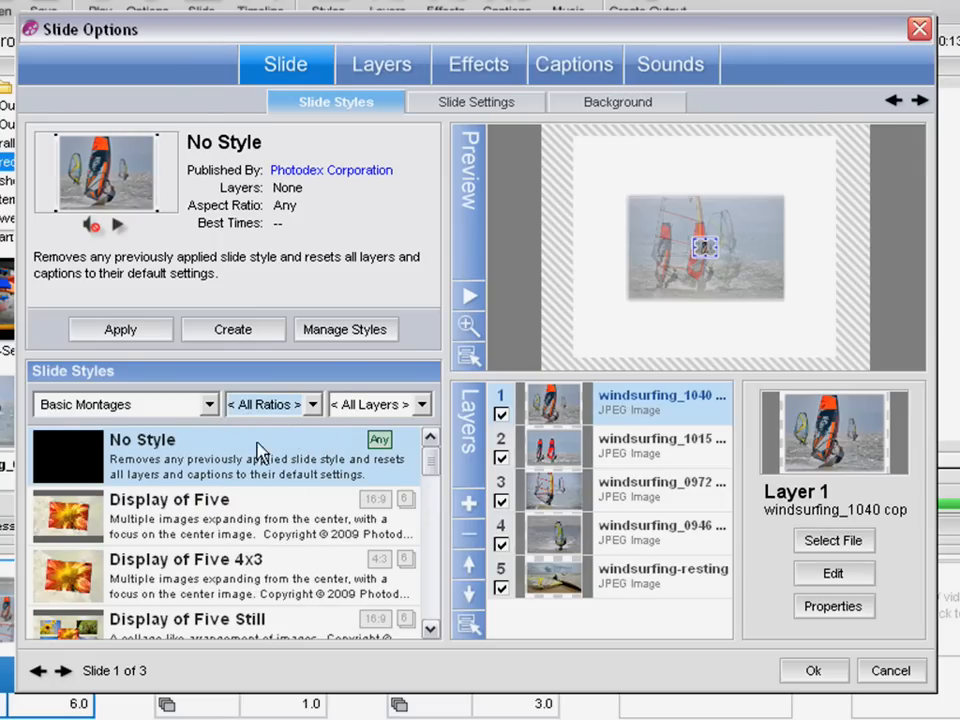
{"action": "mouse_move", "coordinate": [388, 503]}
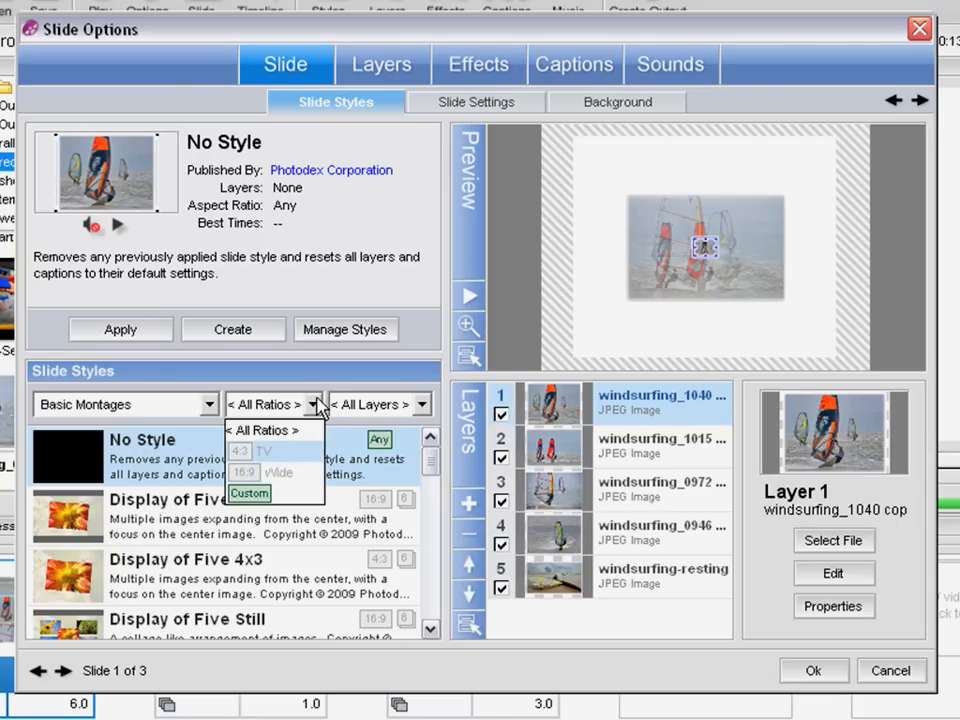
{"action": "left_click", "coordinate": [420, 404]}
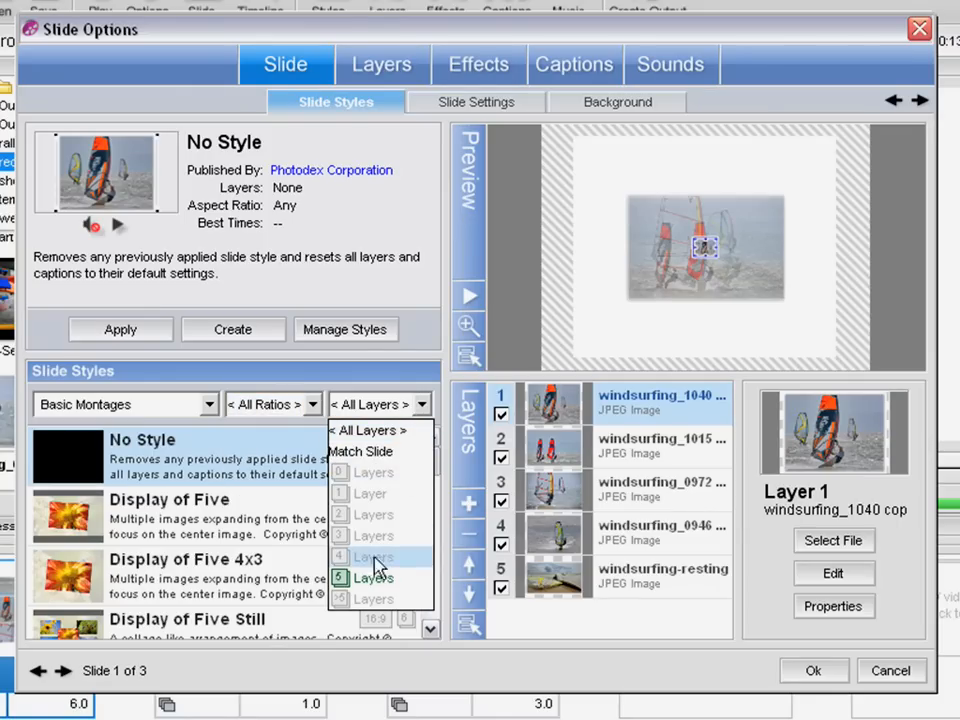
{"action": "mouse_move", "coordinate": [385, 451]}
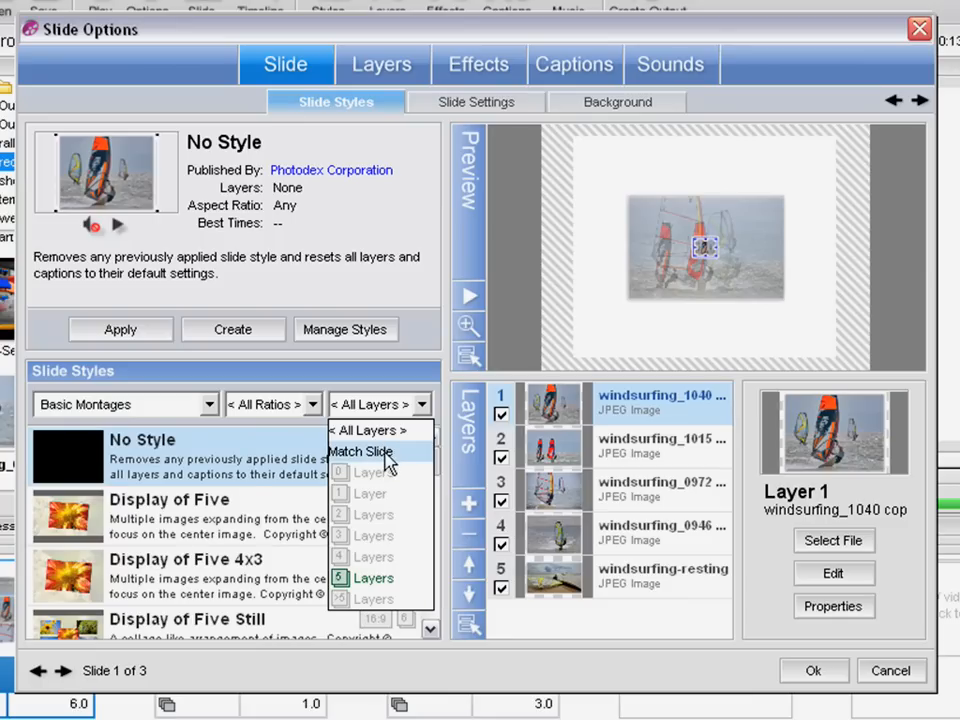
{"action": "left_click", "coordinate": [377, 451]}
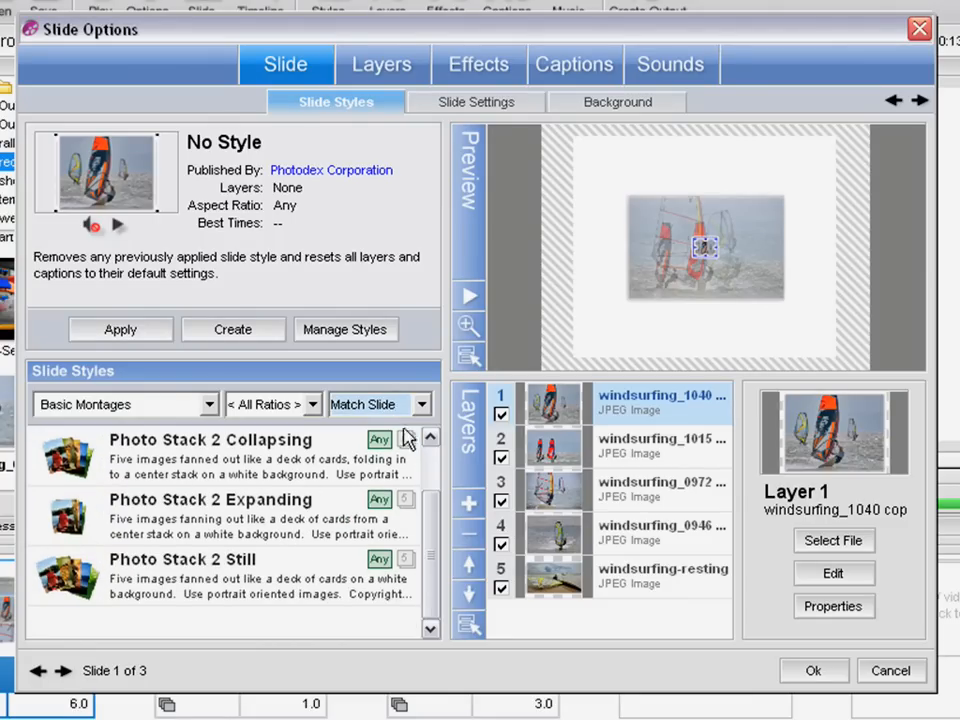
{"action": "left_click", "coordinate": [378, 404]}
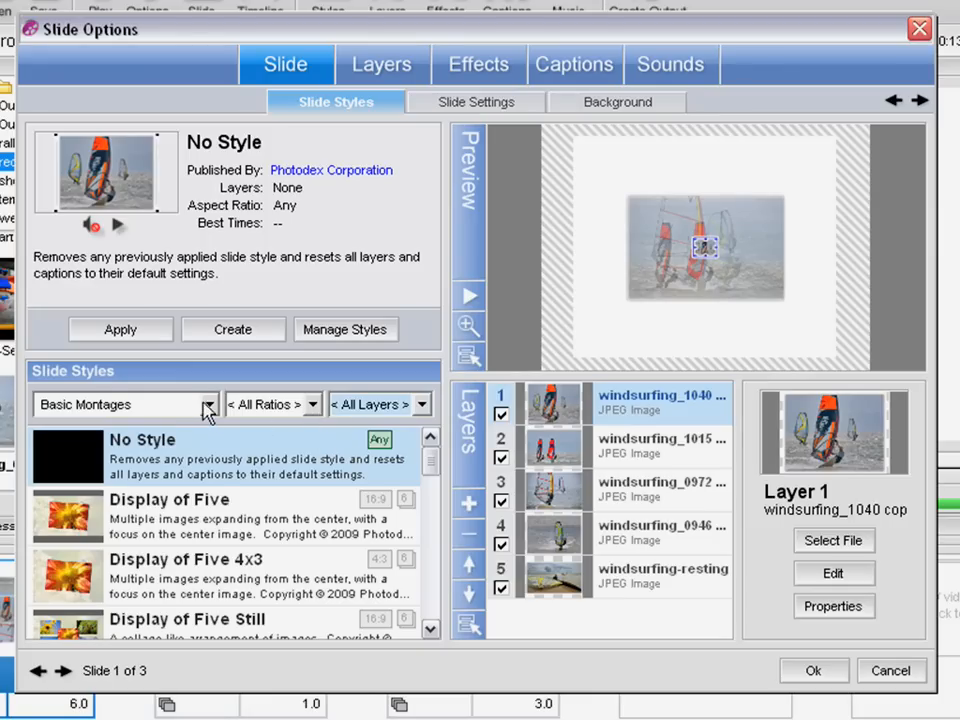
{"action": "left_click", "coordinate": [210, 404]}
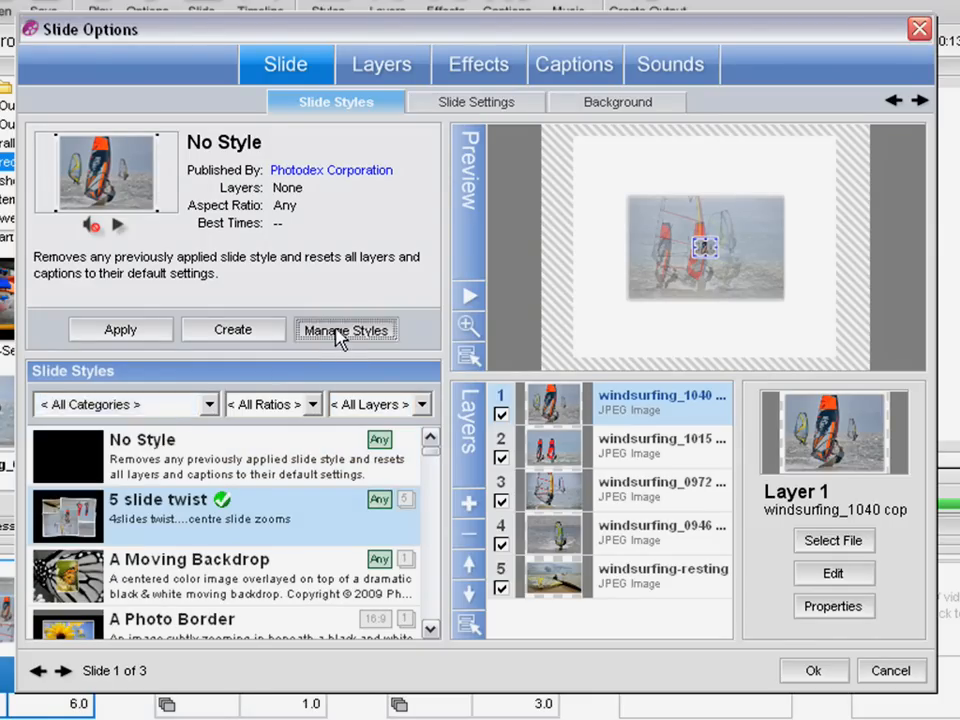
- Open the style manager filtered to My Own Slide Styles
{"action": "left_click", "coordinate": [346, 329]}
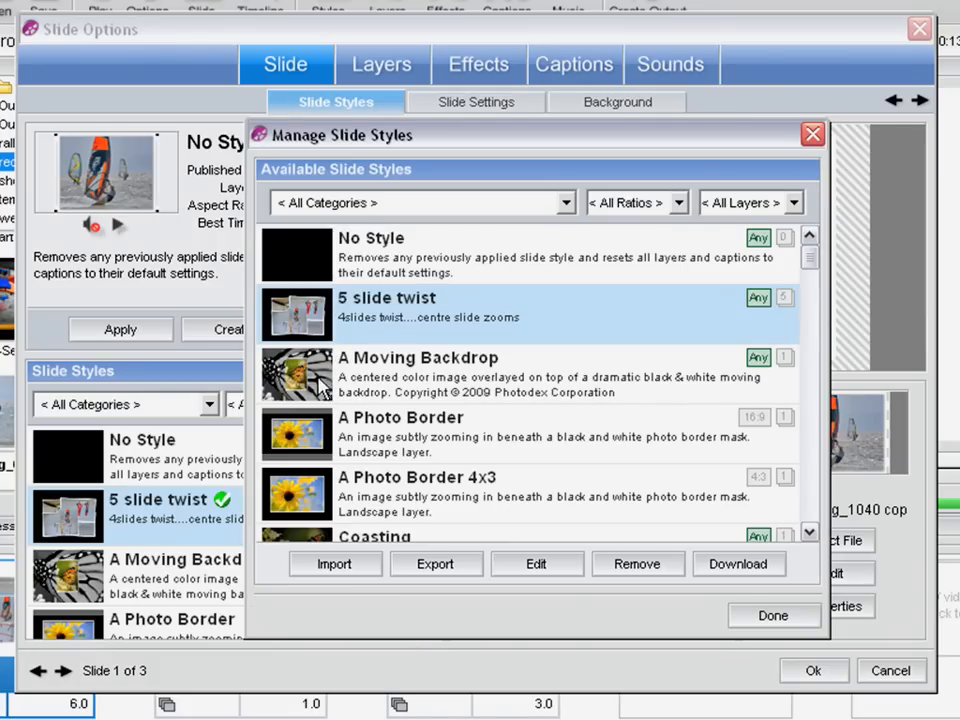
{"action": "left_click", "coordinate": [564, 202]}
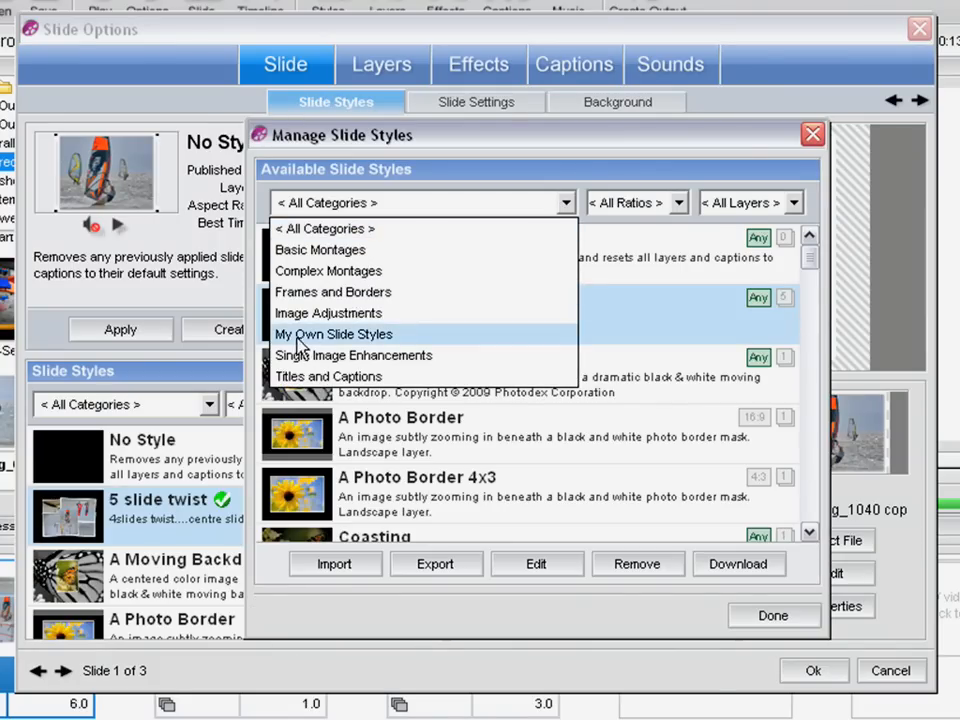
{"action": "left_click", "coordinate": [333, 334]}
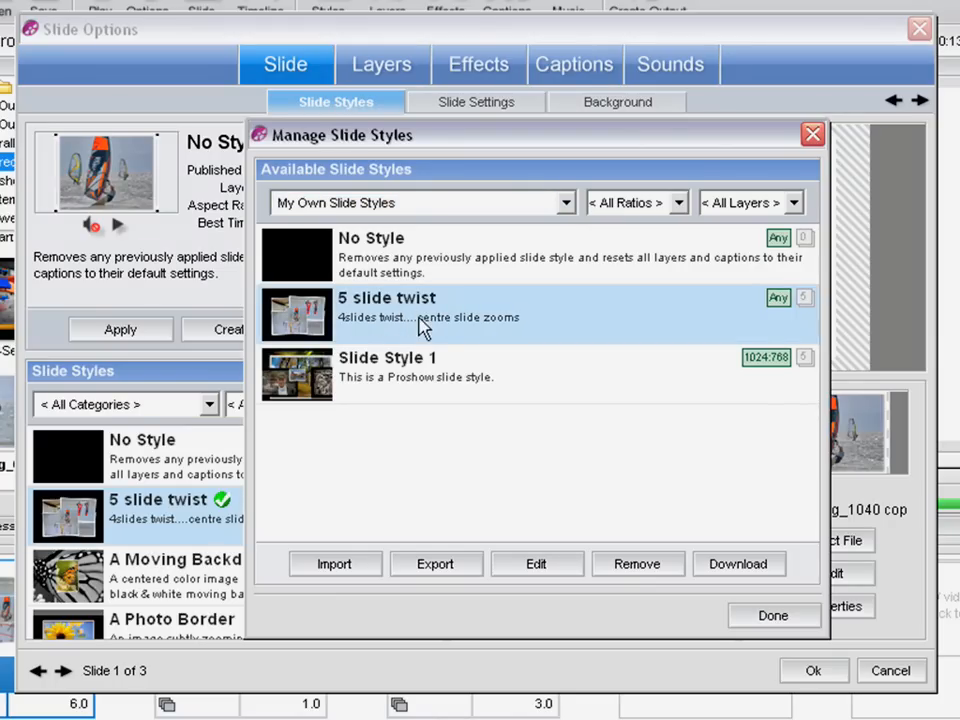
{"action": "mouse_move", "coordinate": [568, 517]}
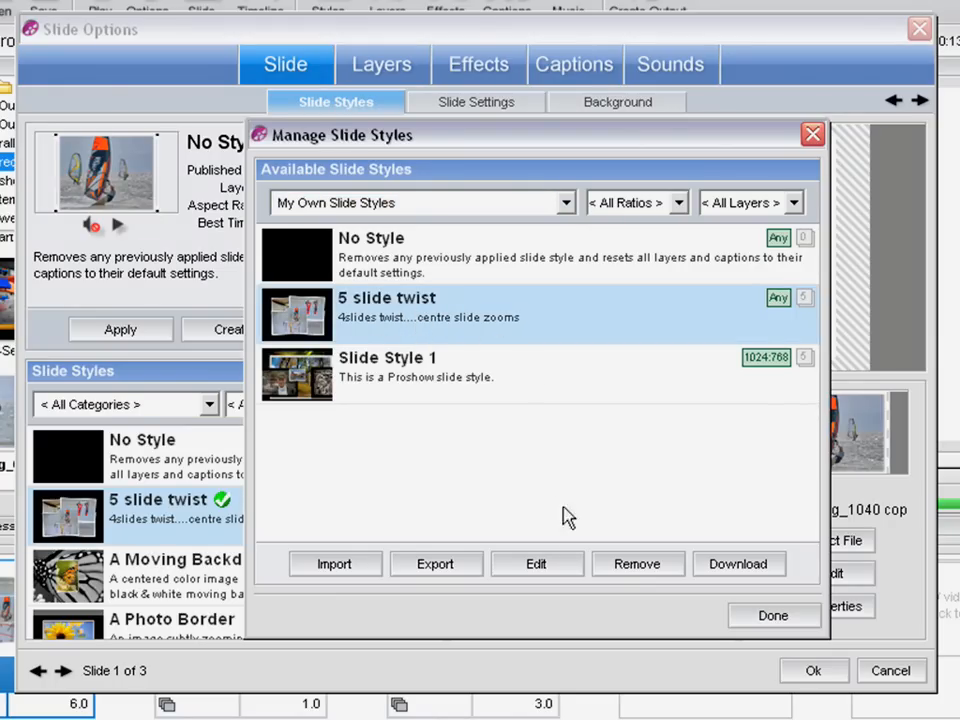
{"action": "mouse_move", "coordinate": [548, 573]}
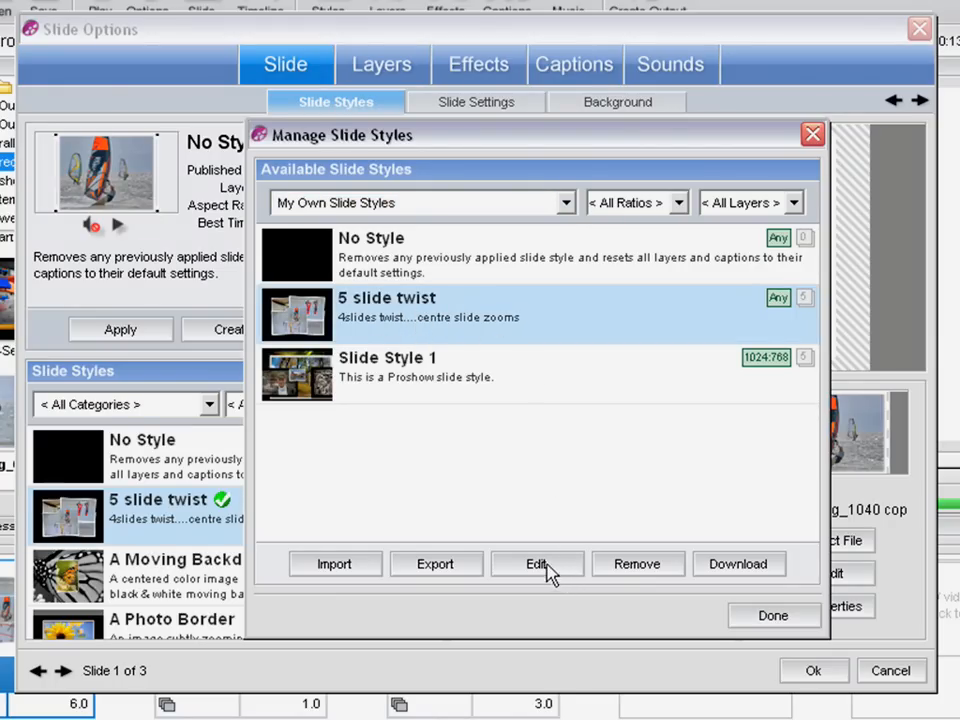
- Edit 5 slide twist: My Own Slide Styles, any aspect ratio, not hidden, then confirm
{"action": "left_click", "coordinate": [537, 563]}
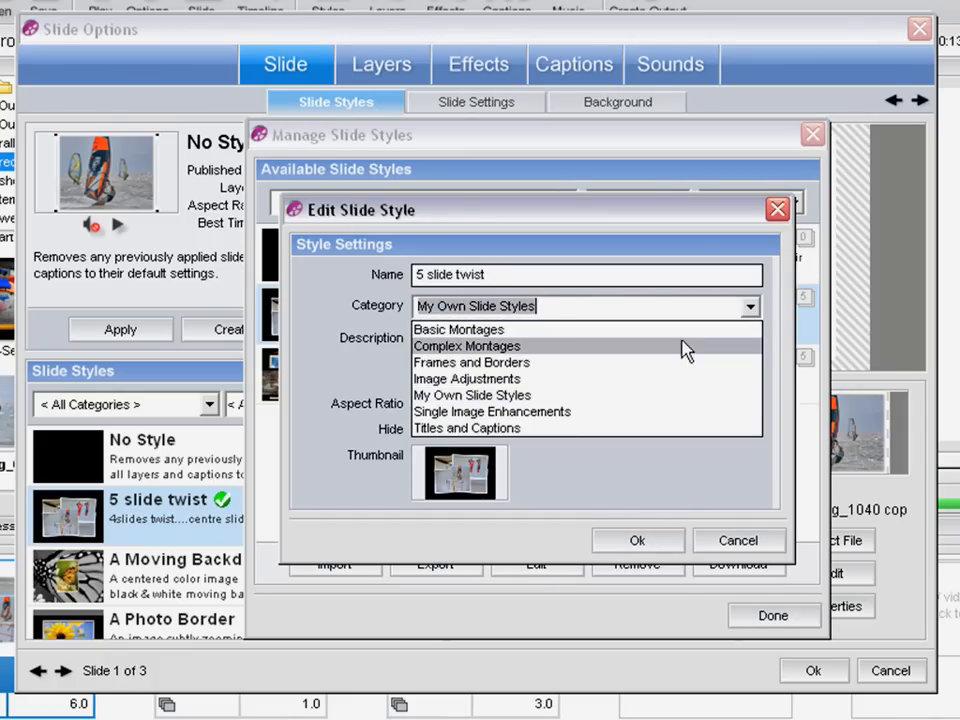
{"action": "mouse_move", "coordinate": [585, 330]}
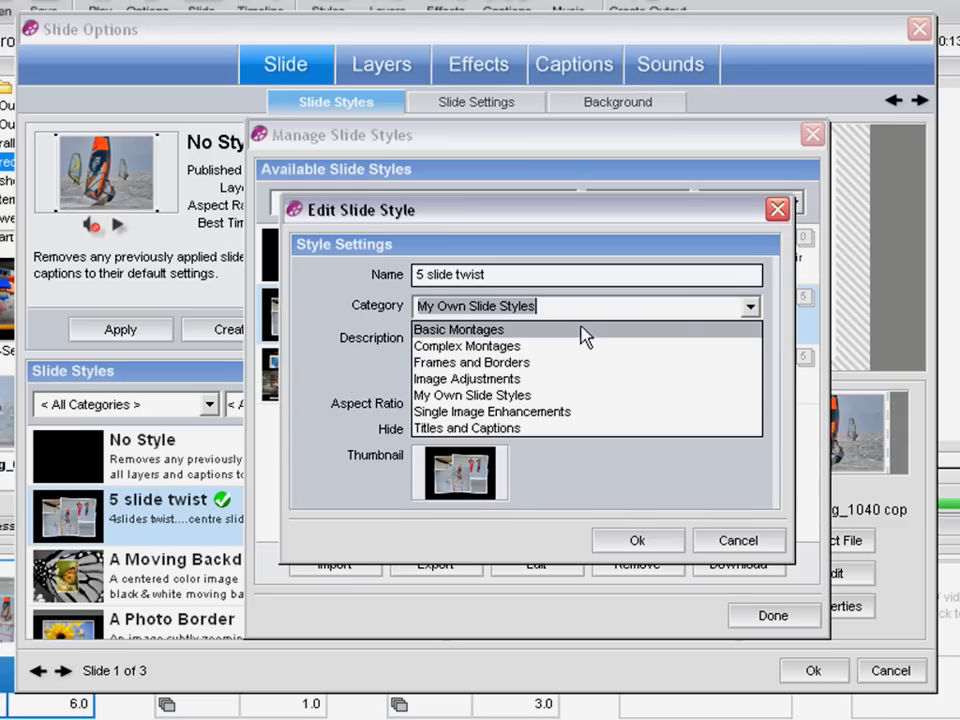
{"action": "mouse_move", "coordinate": [490, 362]}
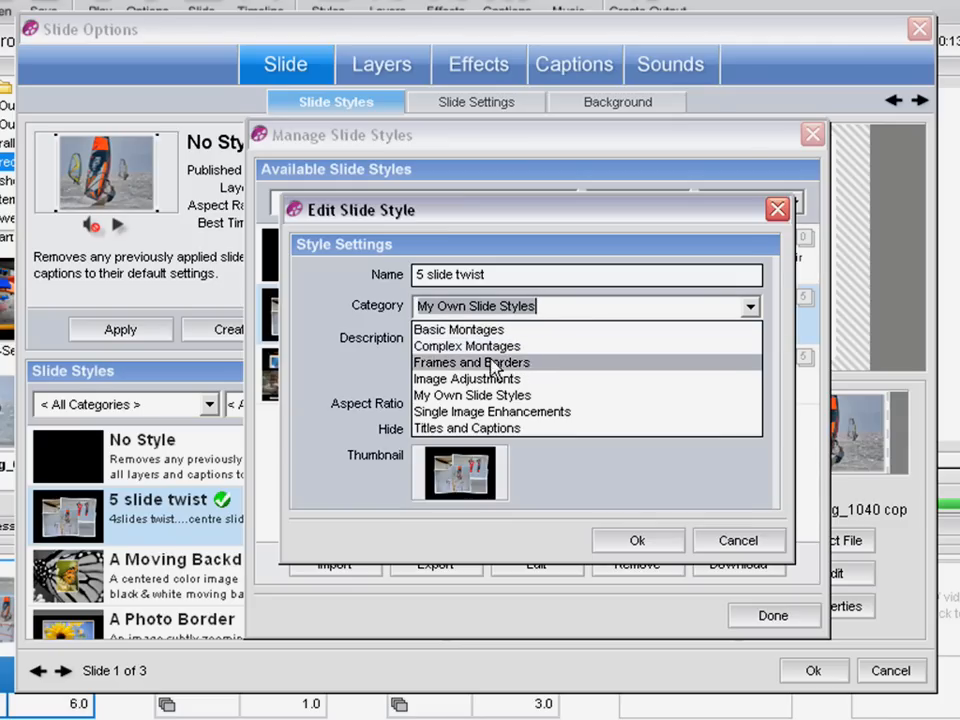
{"action": "mouse_move", "coordinate": [388, 348]}
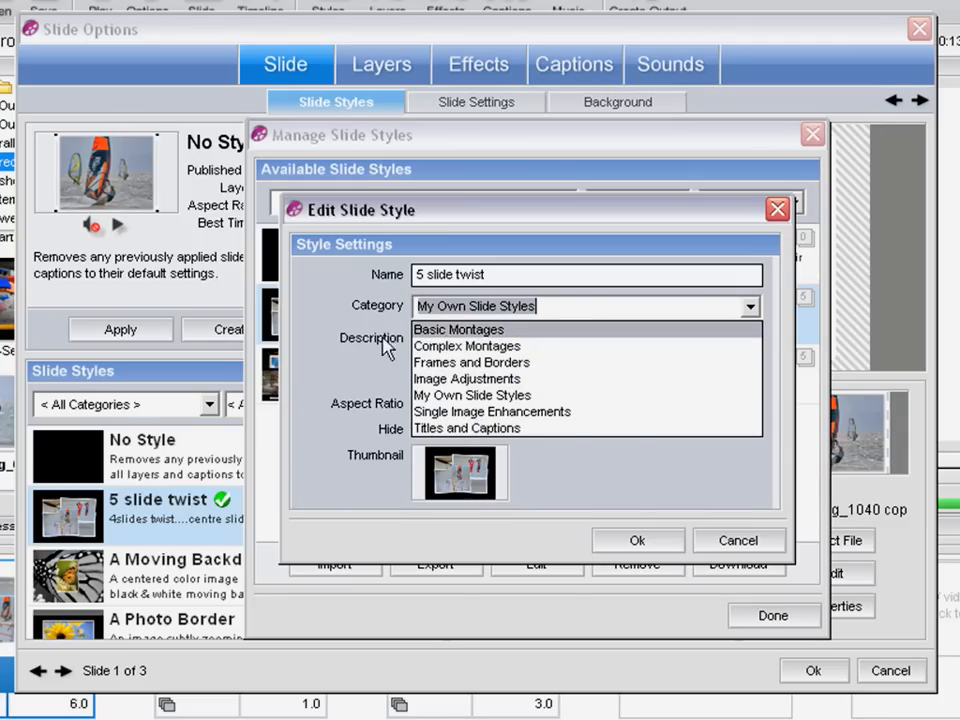
{"action": "left_click", "coordinate": [473, 394]}
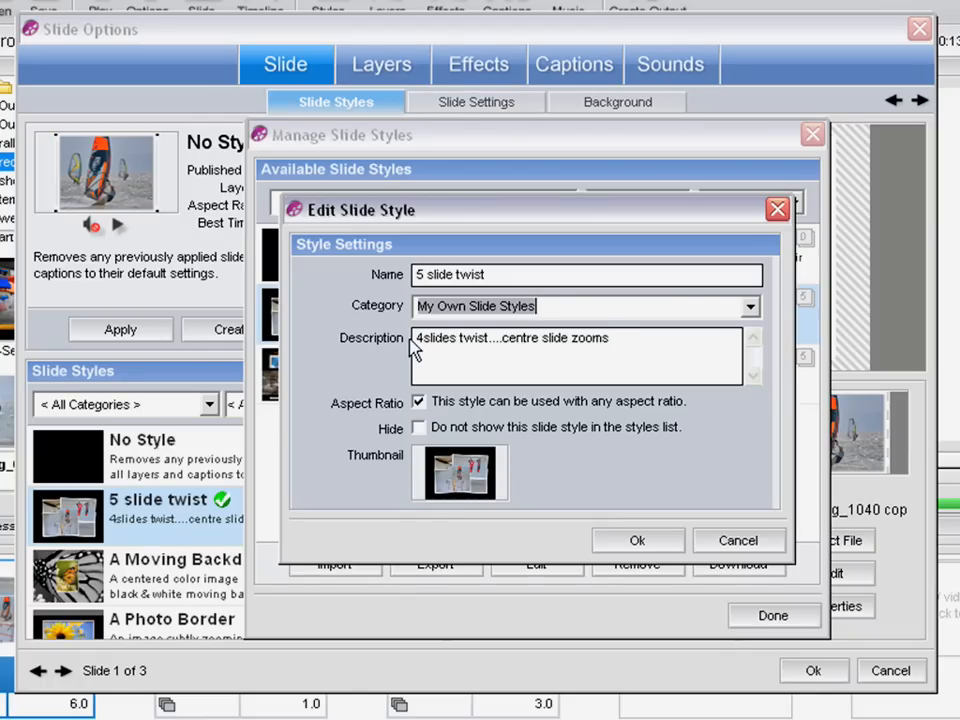
{"action": "mouse_move", "coordinate": [350, 420]}
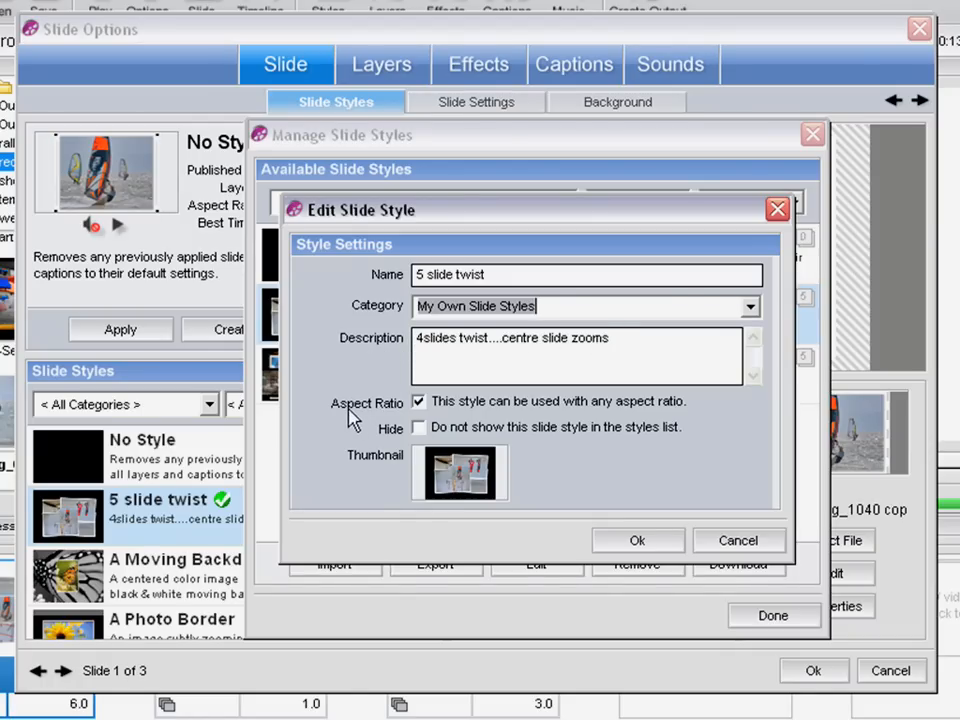
{"action": "mouse_move", "coordinate": [528, 413]}
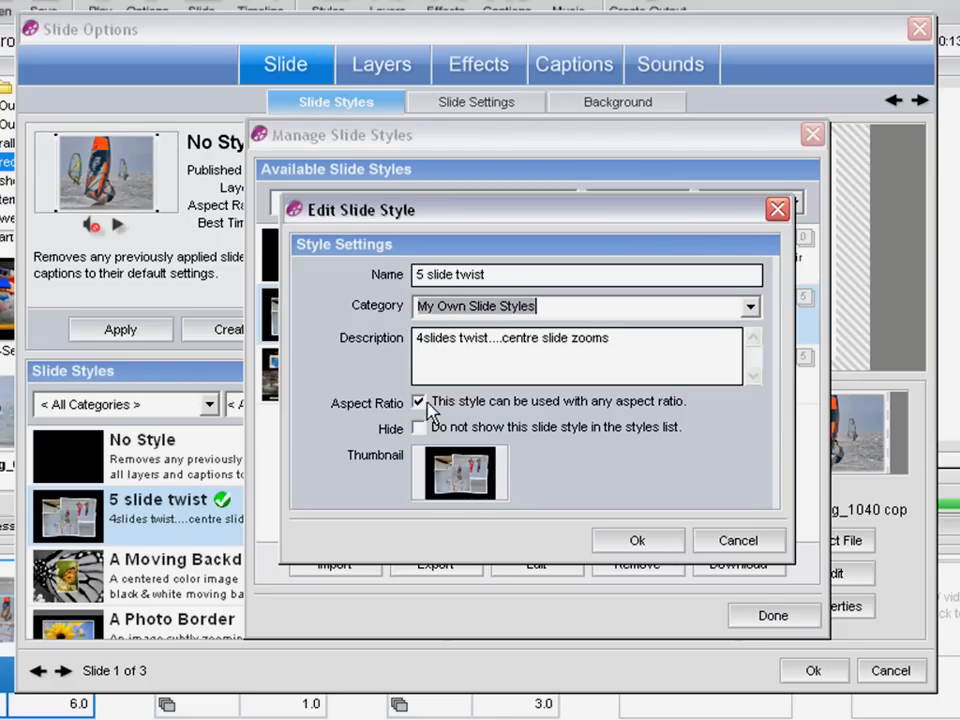
{"action": "left_click", "coordinate": [419, 401]}
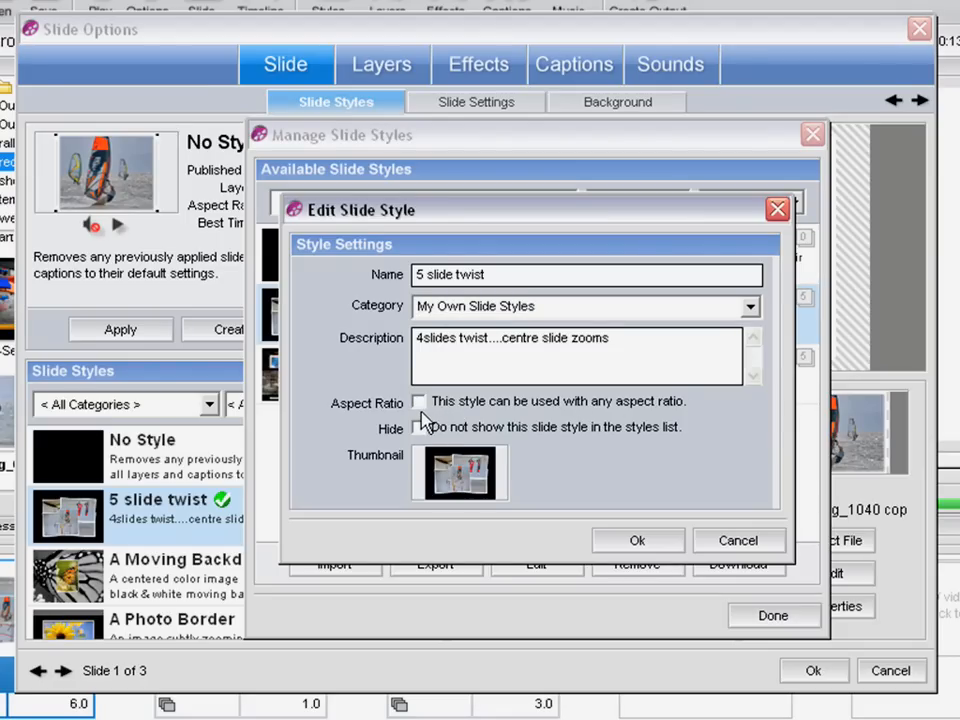
{"action": "mouse_move", "coordinate": [355, 450]}
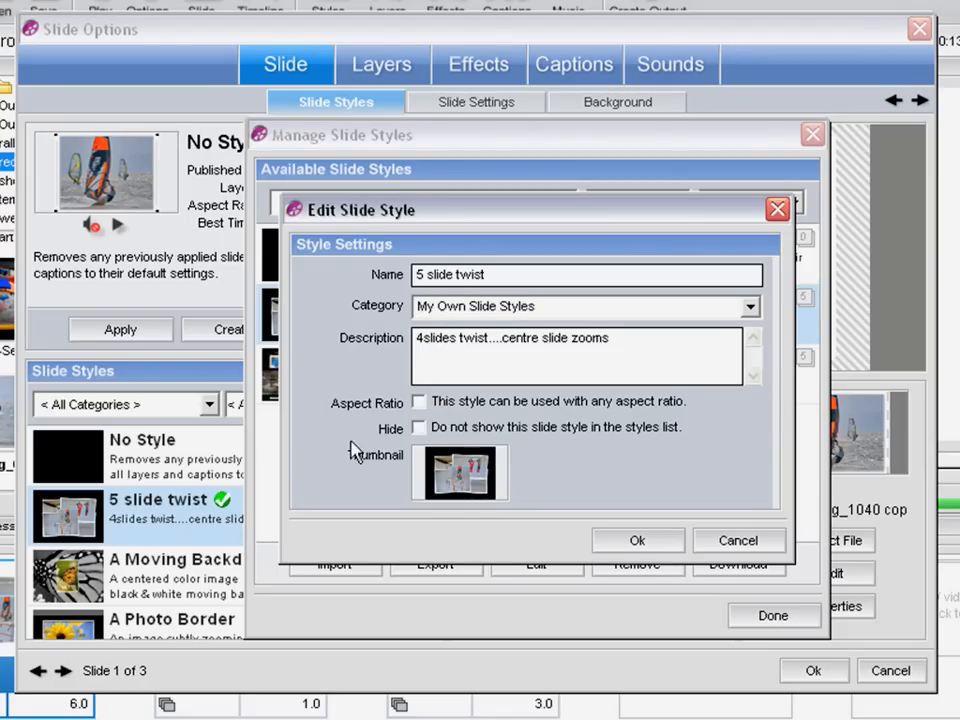
{"action": "mouse_move", "coordinate": [375, 445]}
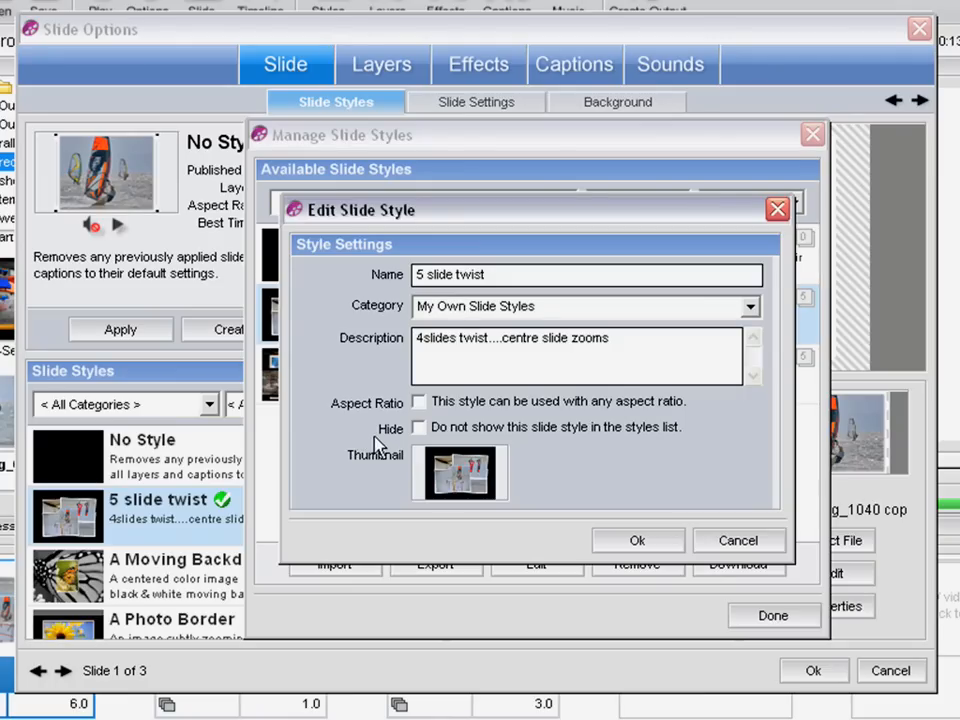
{"action": "left_click", "coordinate": [418, 401]}
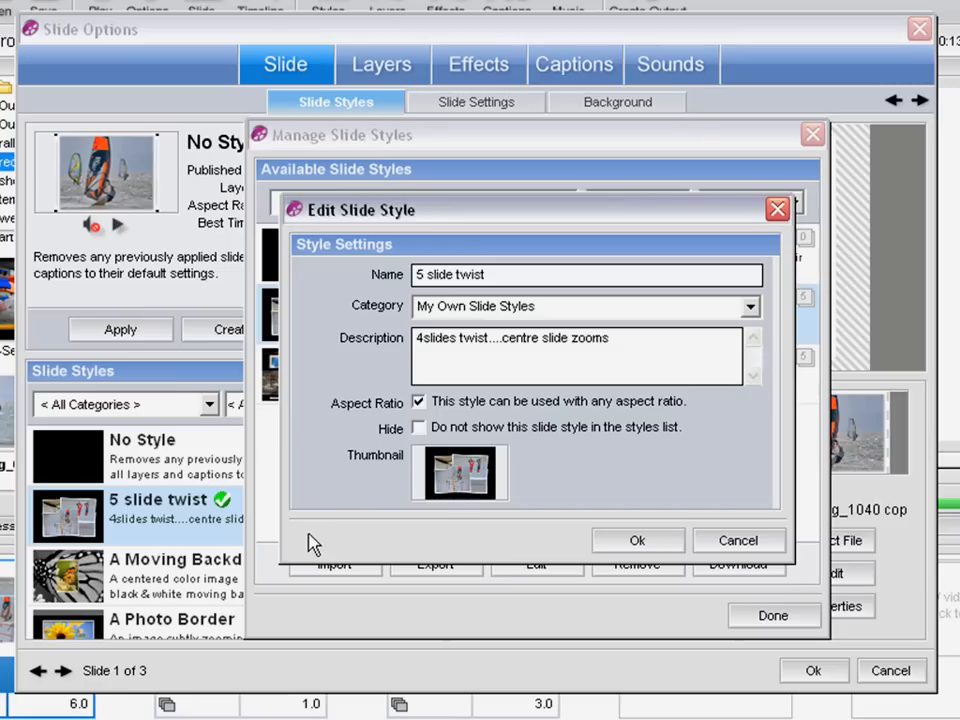
{"action": "mouse_move", "coordinate": [420, 438]}
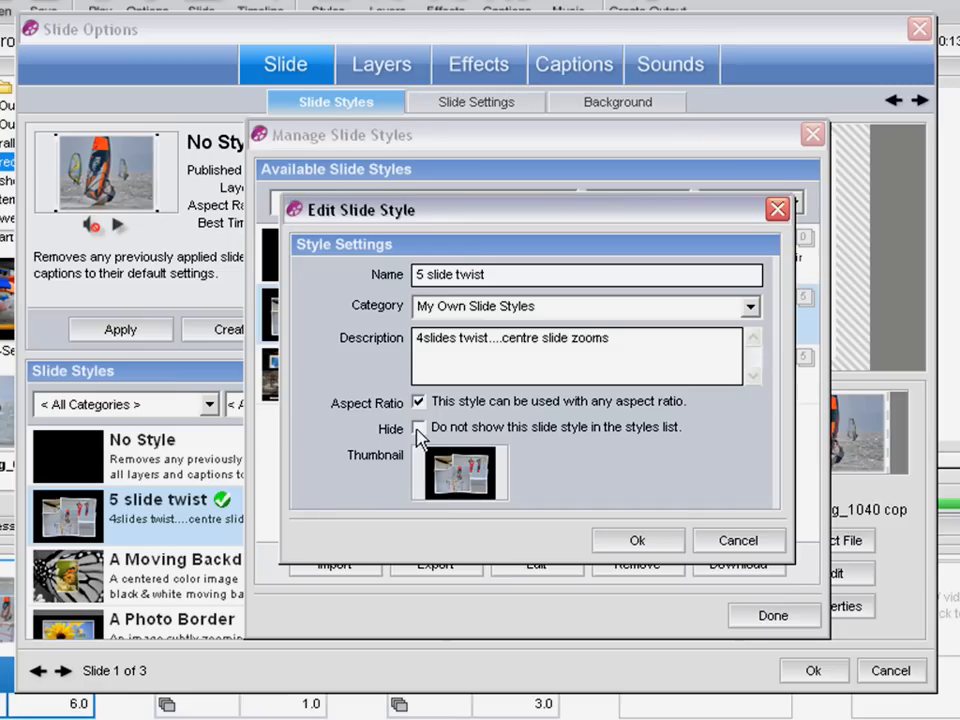
{"action": "left_click", "coordinate": [419, 427]}
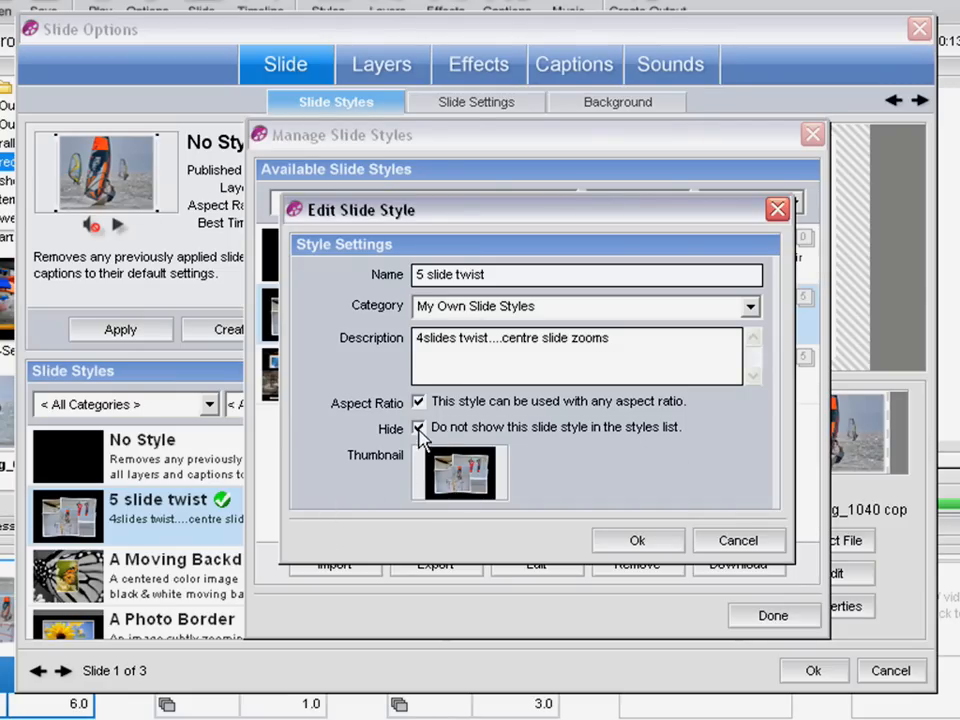
{"action": "left_click", "coordinate": [419, 427]}
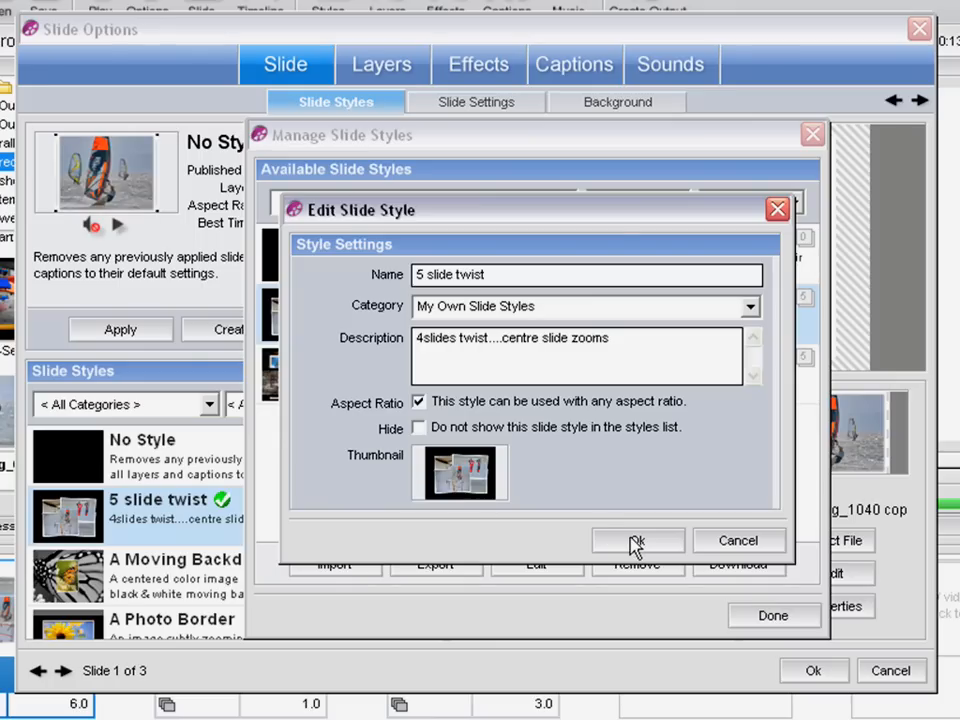
{"action": "left_click", "coordinate": [637, 540]}
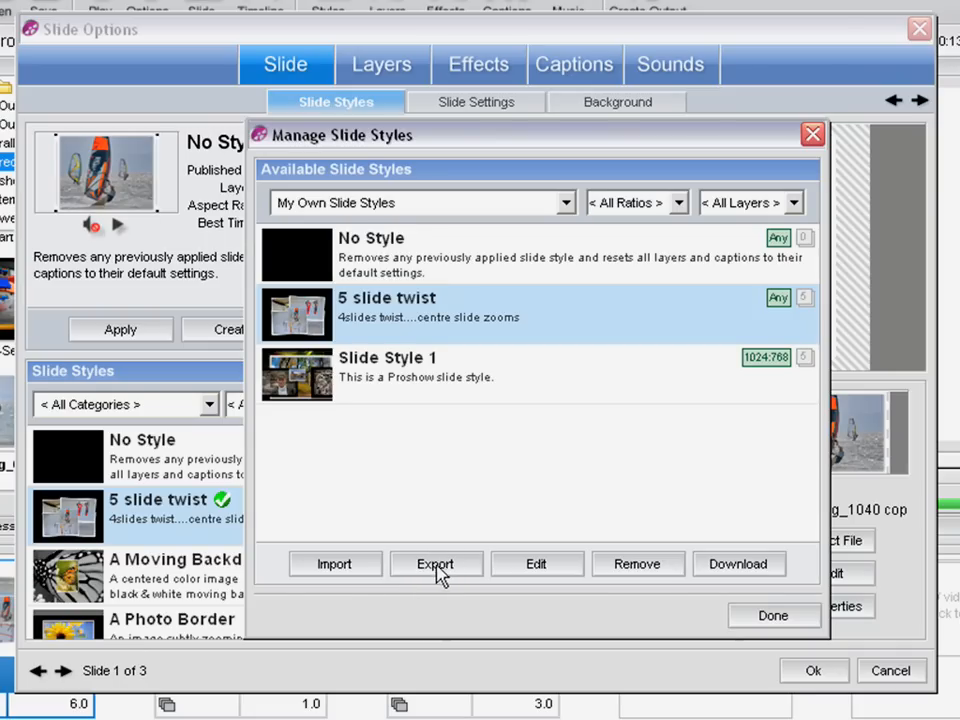
- Export 5 slide twist to the Desktop as '4 twist 1zoom'
{"action": "left_click", "coordinate": [436, 563]}
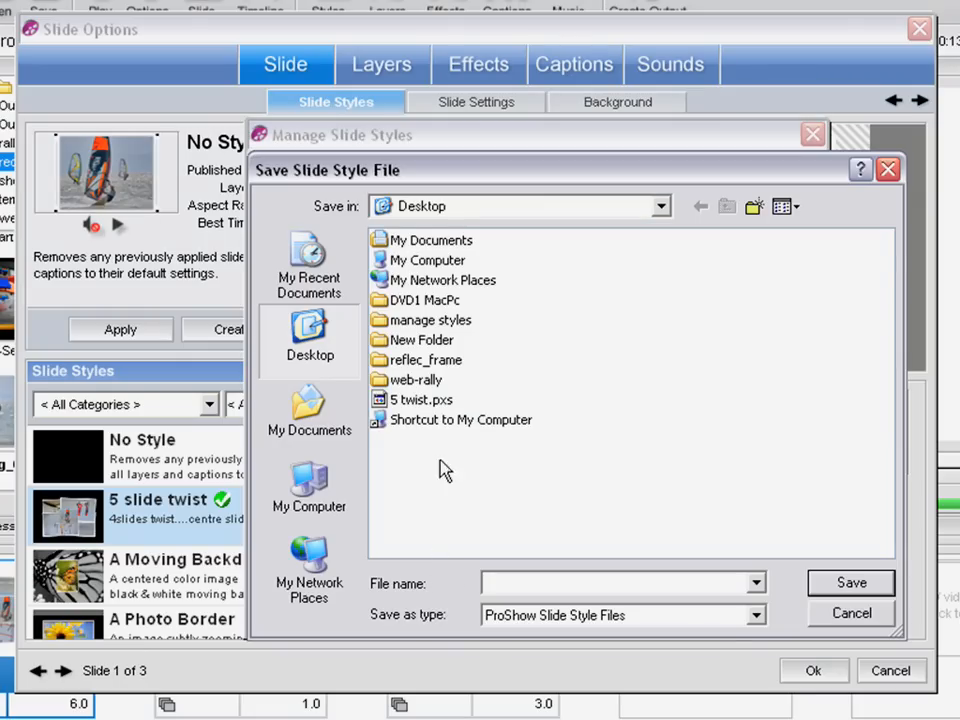
{"action": "mouse_move", "coordinate": [550, 576]}
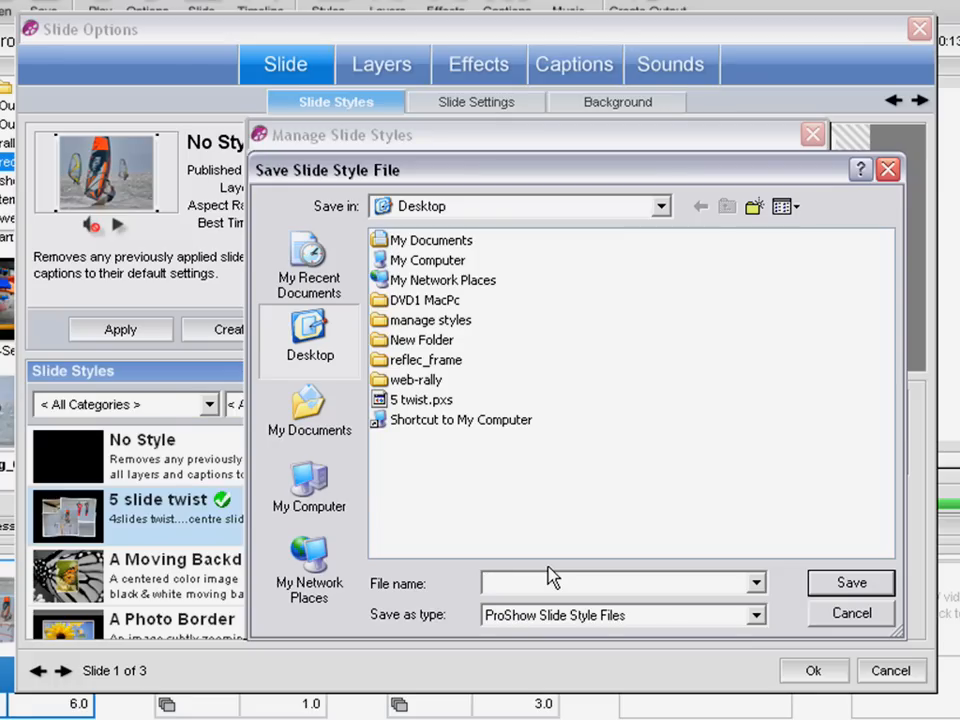
{"action": "type", "text": "4 twi"}
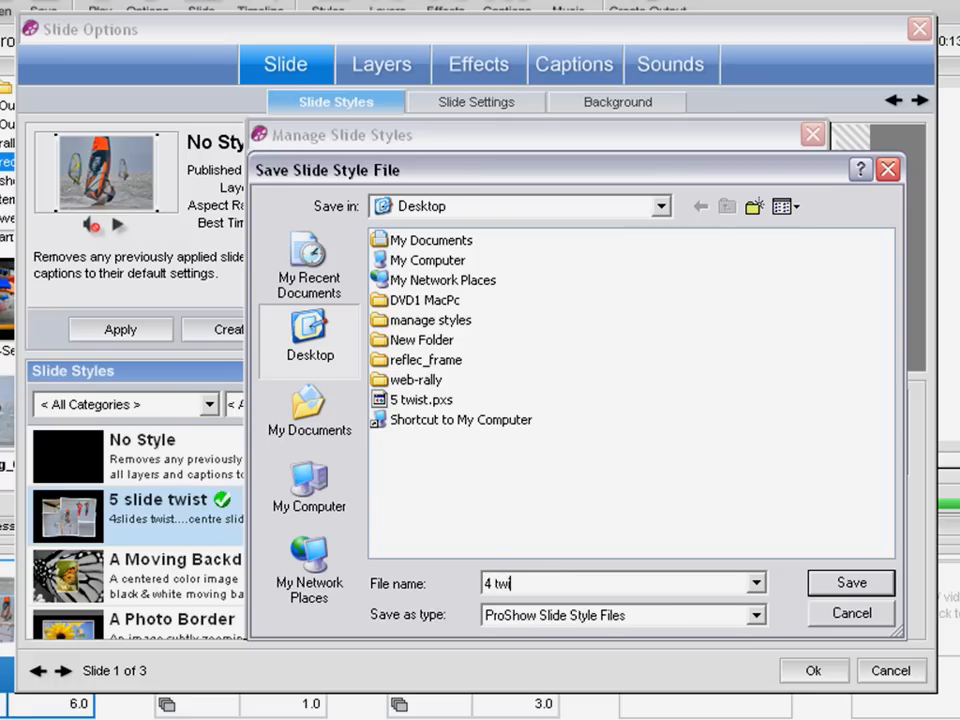
{"action": "type", "text": "ist 1"}
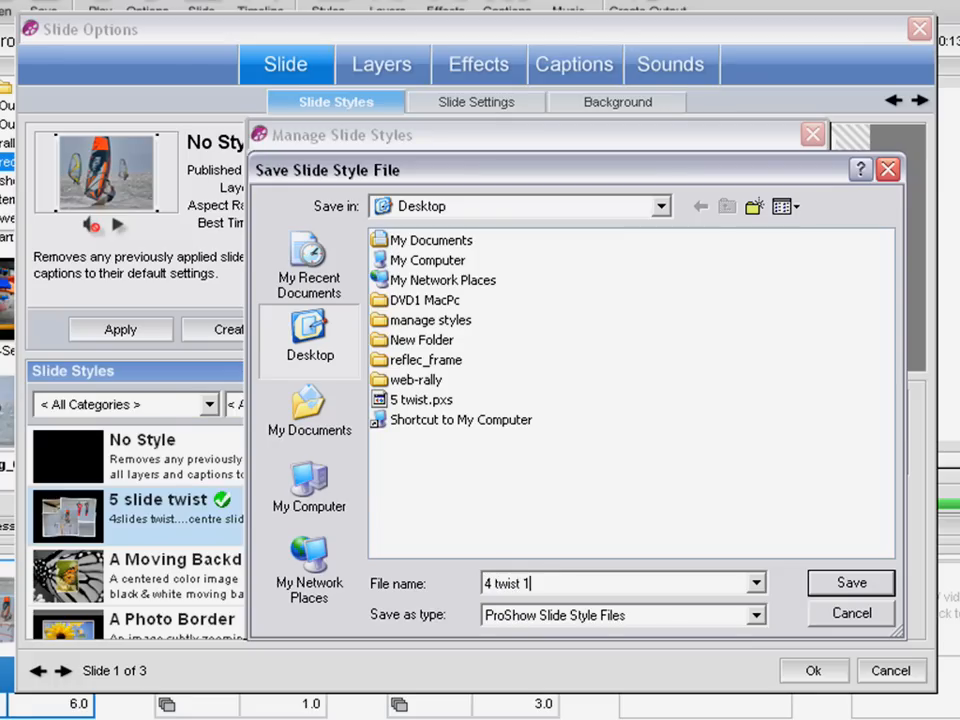
{"action": "type", "text": "zoo"}
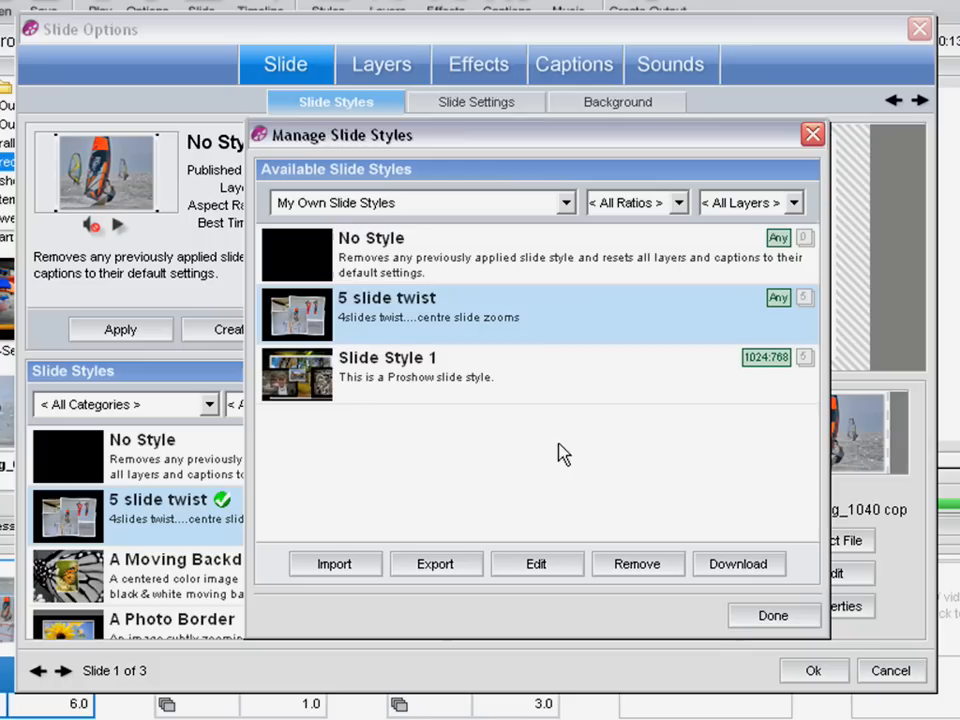
{"action": "mouse_move", "coordinate": [584, 460]}
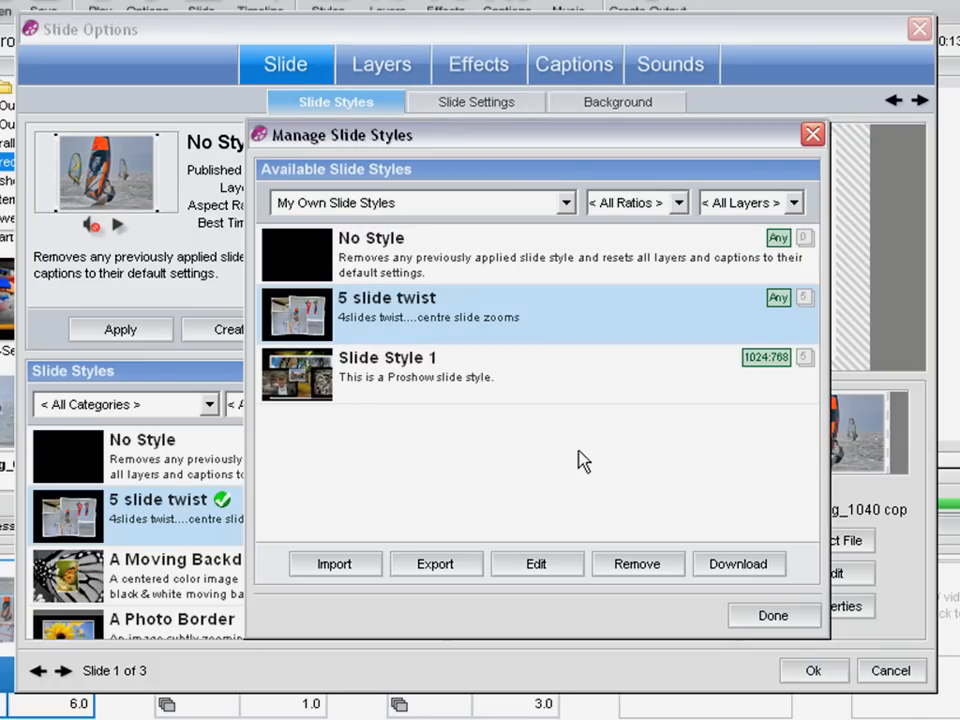
- Remove the 5 slide twist style and confirm the deletion
{"action": "left_click", "coordinate": [638, 563]}
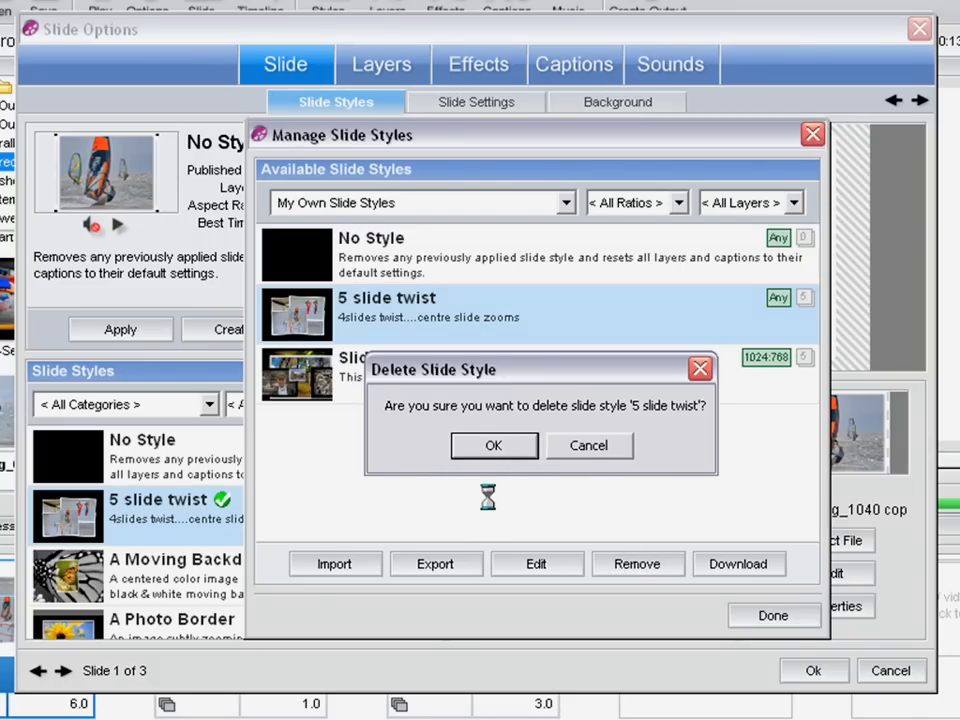
{"action": "left_click", "coordinate": [493, 445]}
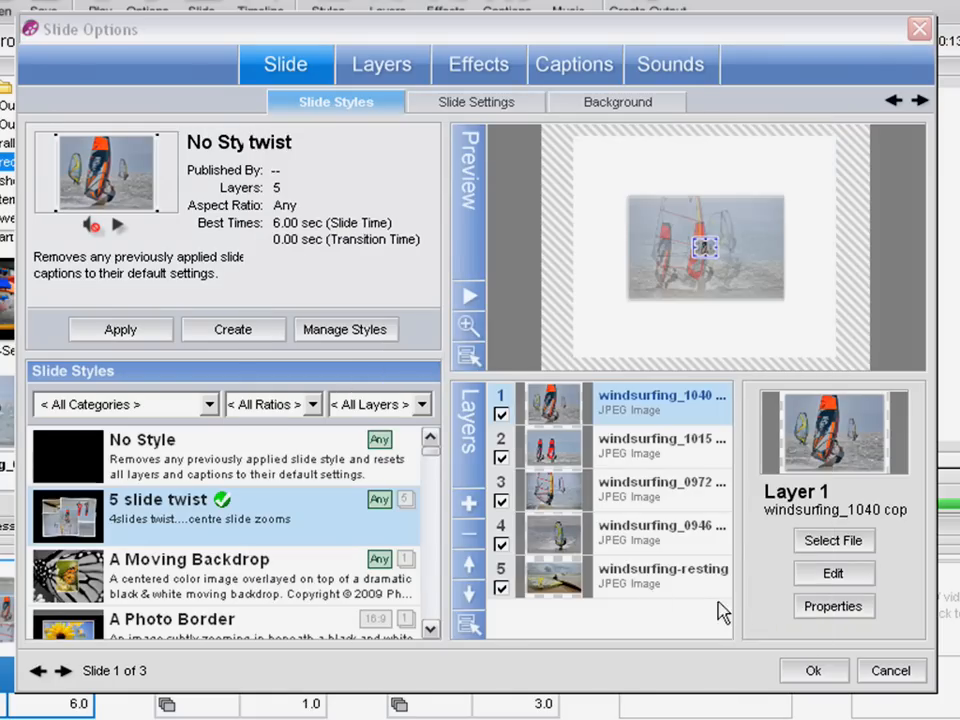
{"action": "left_click", "coordinate": [142, 455]}
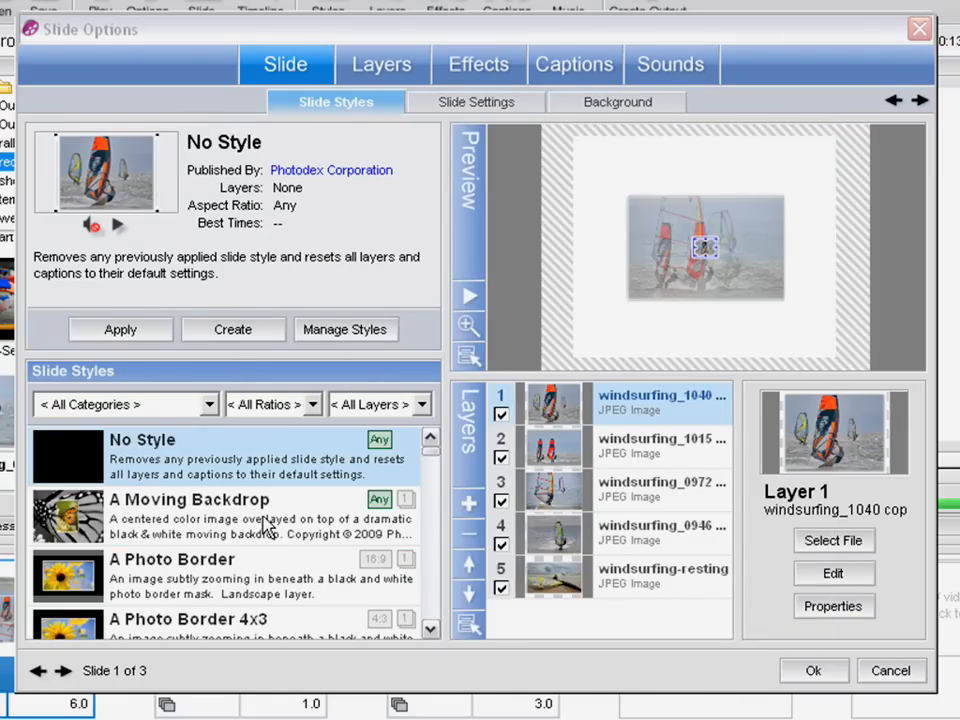
{"action": "mouse_move", "coordinate": [333, 360]}
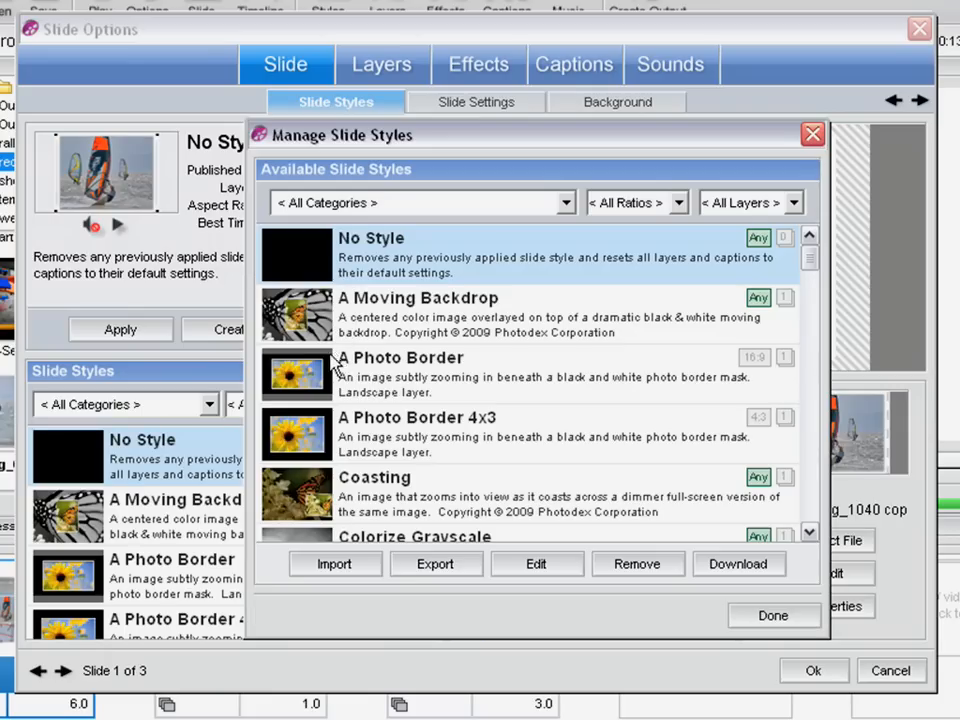
{"action": "mouse_move", "coordinate": [205, 362]}
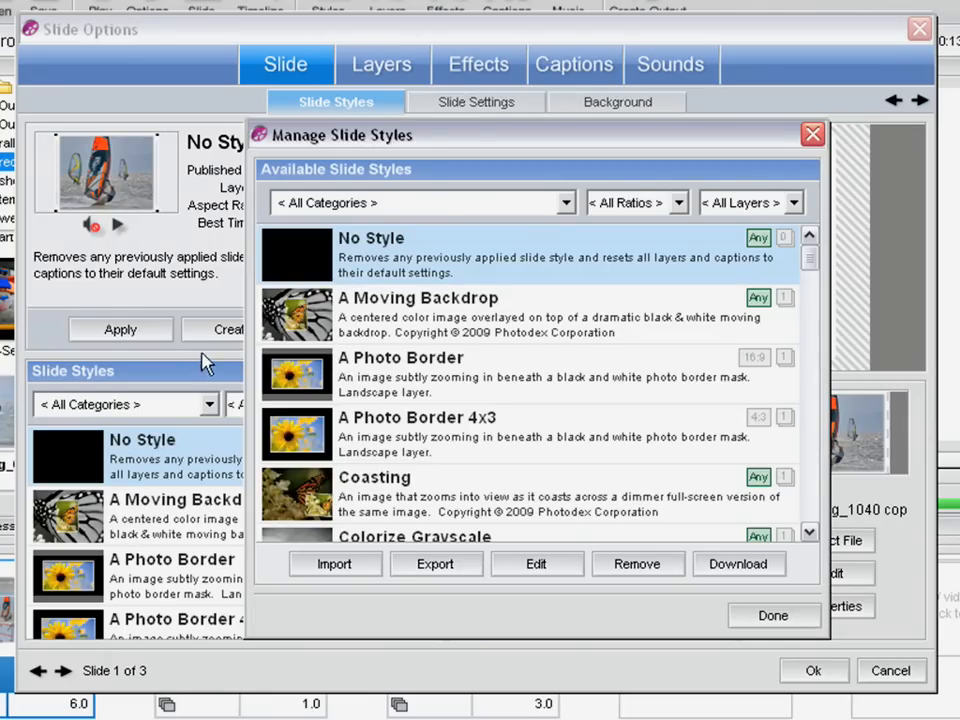
{"action": "mouse_move", "coordinate": [350, 575]}
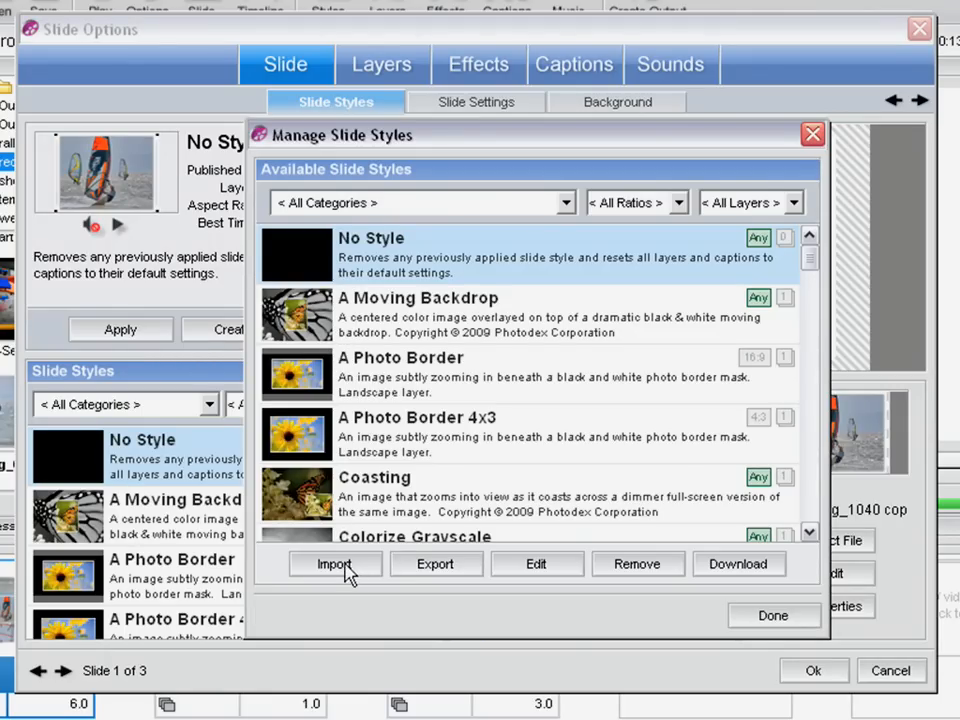
- Import '4 twist 1zoom.pxs' from the Desktop and close Slide Options with Ok
{"action": "left_click", "coordinate": [335, 563]}
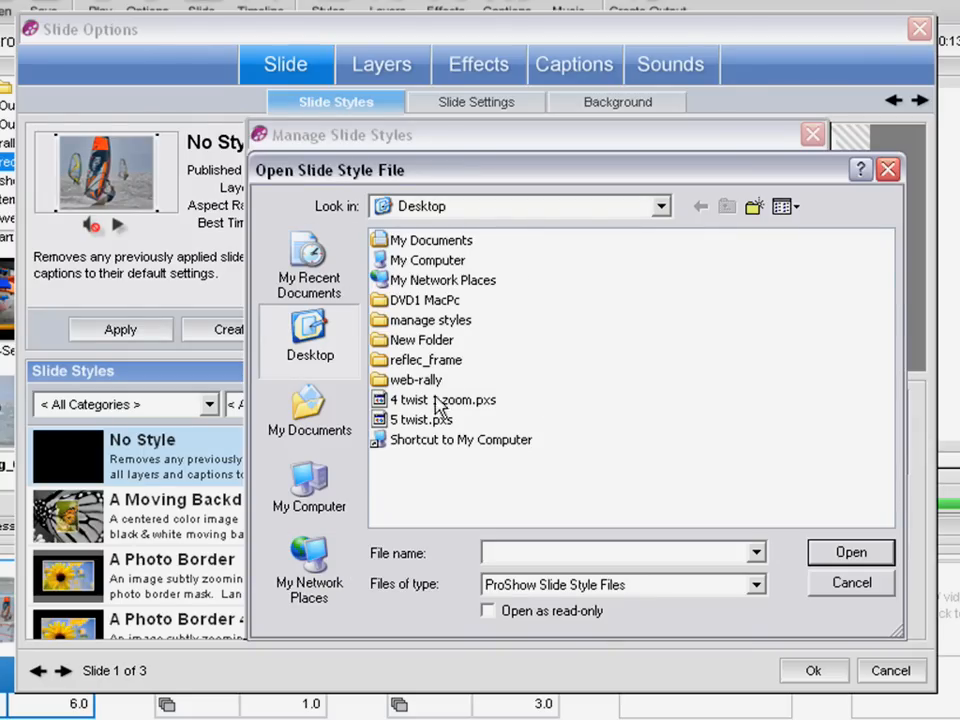
{"action": "left_click", "coordinate": [445, 399]}
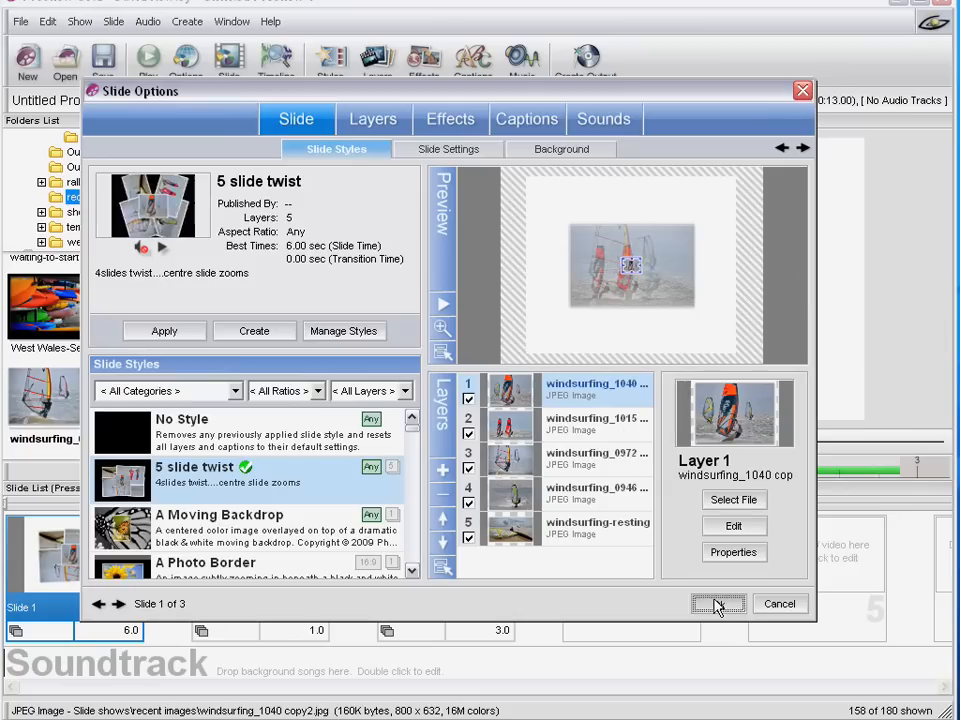
{"action": "left_click", "coordinate": [718, 603]}
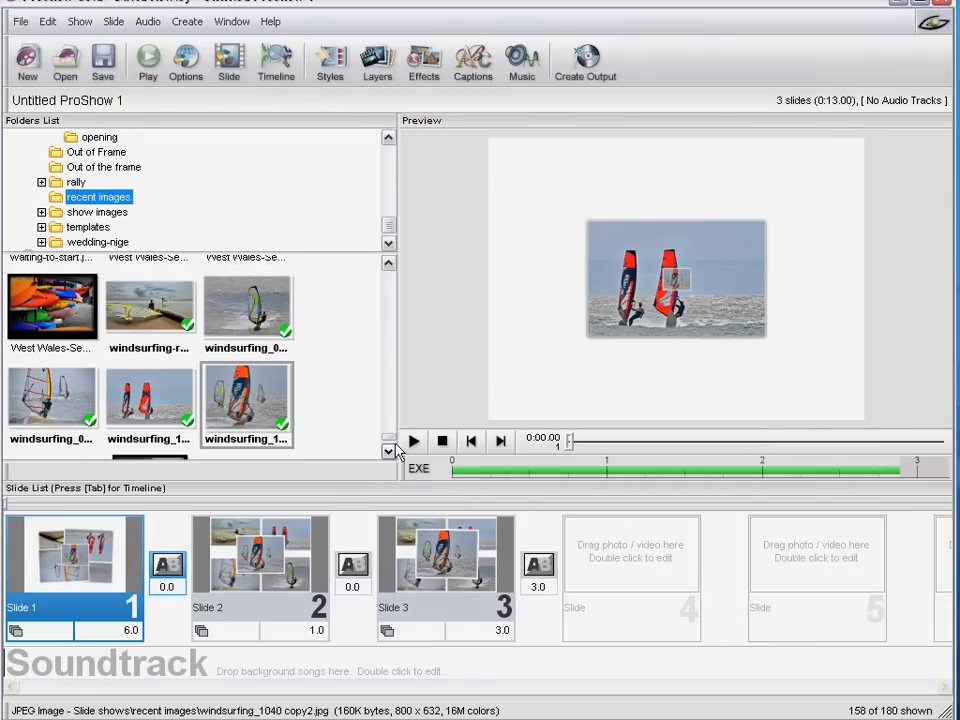
{"action": "left_click", "coordinate": [413, 440]}
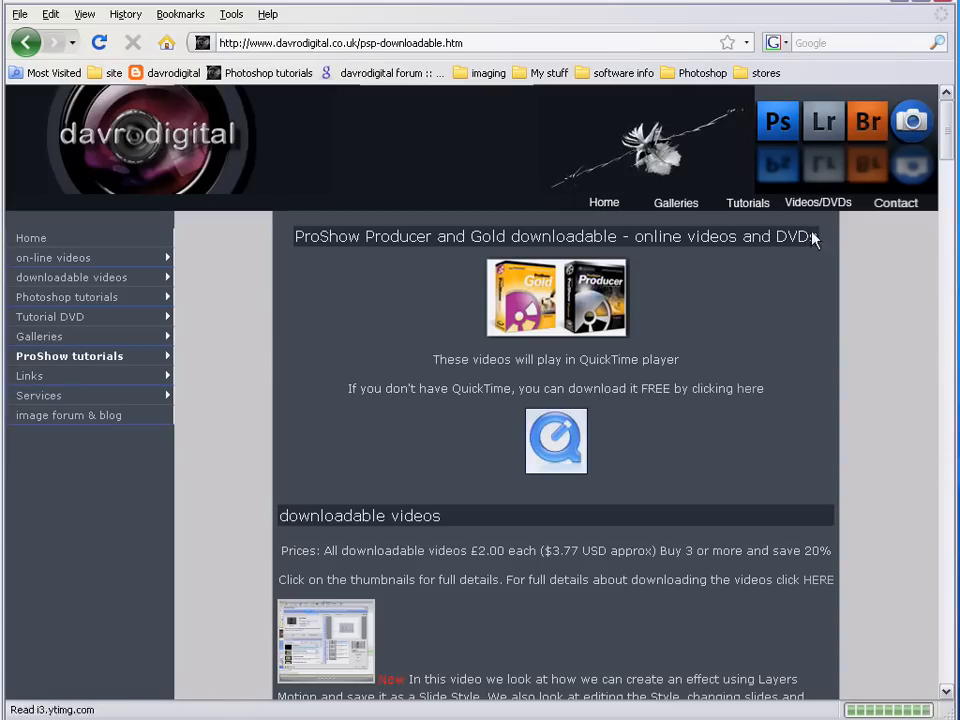
- Scroll the davrodigital downloads page to the ProShow tutorial videos list
{"action": "scroll", "scroll_direction": "down", "scroll_amount": 3}
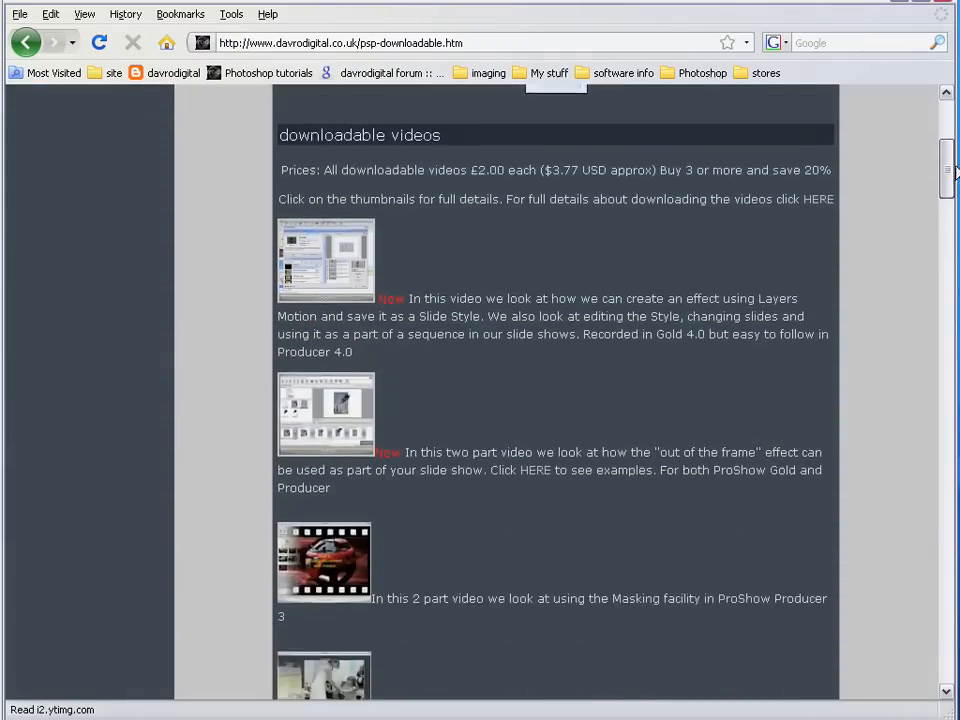
{"action": "scroll", "scroll_direction": "down", "scroll_amount": 3}
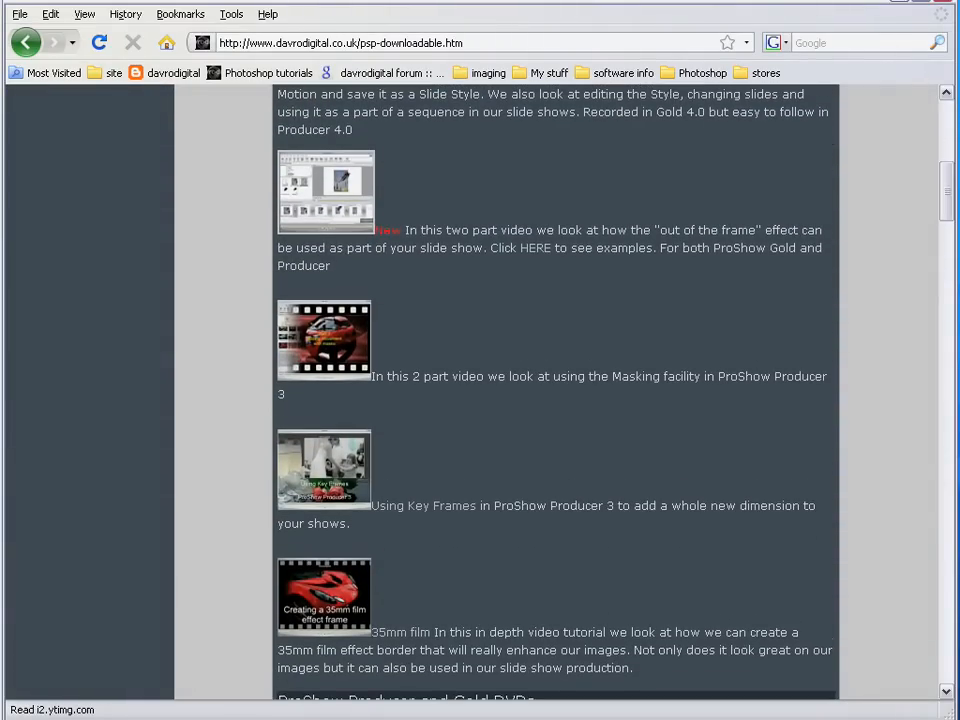